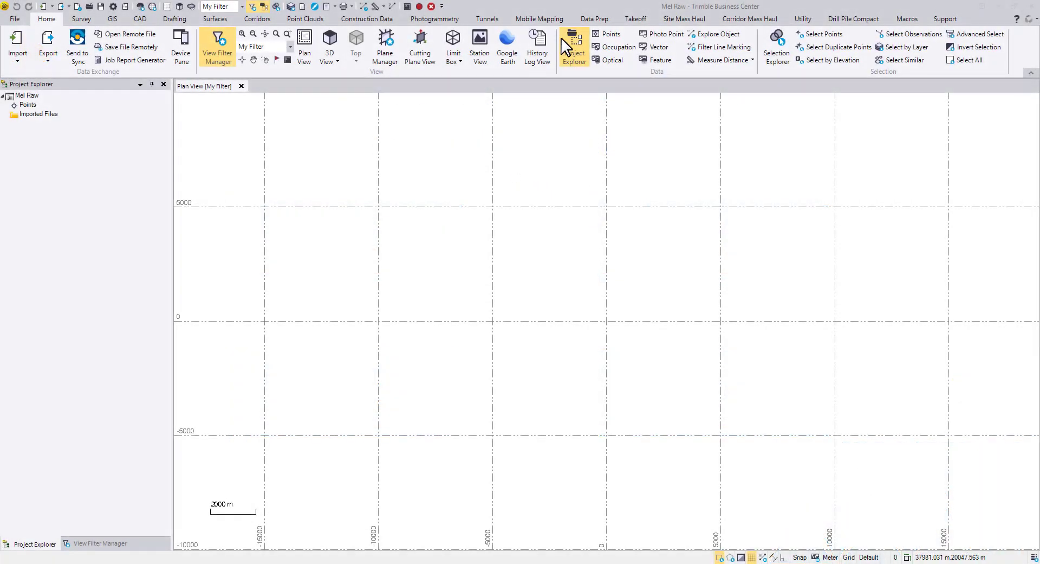
Change the project coordinate system to the recently used Australia/GDA94 Zone 55
{"action": "left_click", "coordinate": [540, 18]}
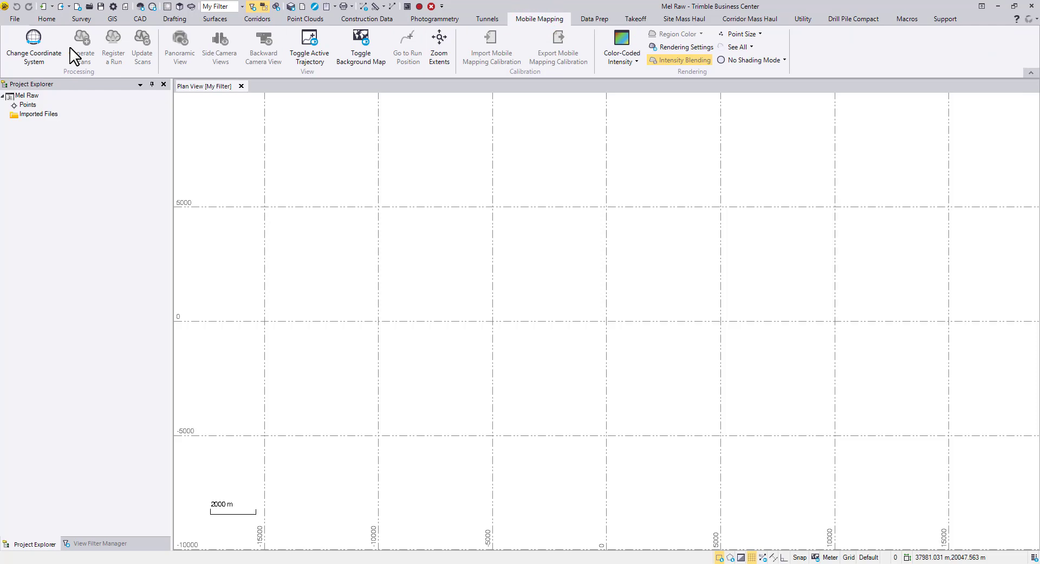
{"action": "left_click", "coordinate": [33, 48]}
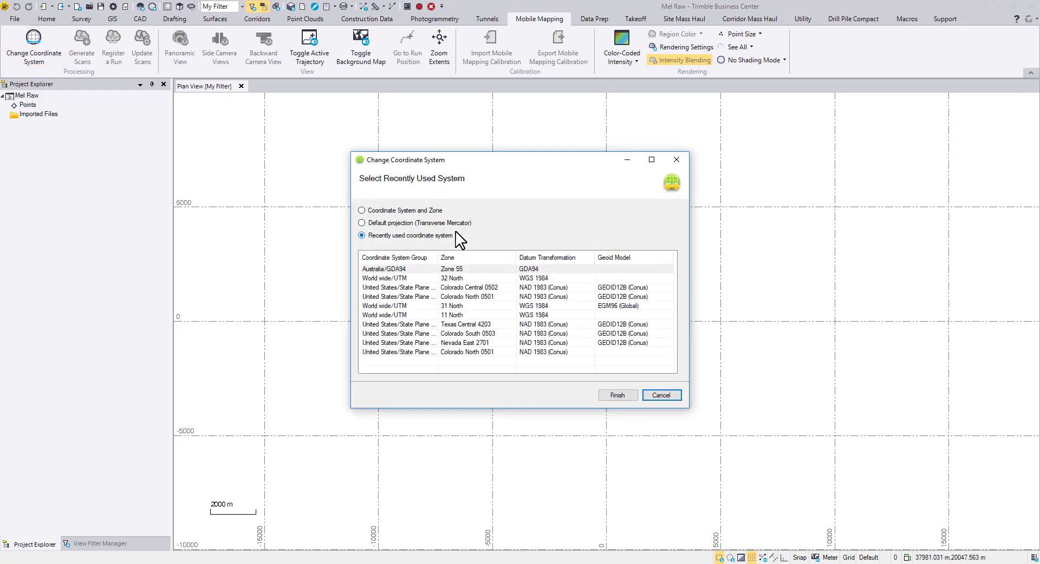
{"action": "left_click", "coordinate": [397, 267]}
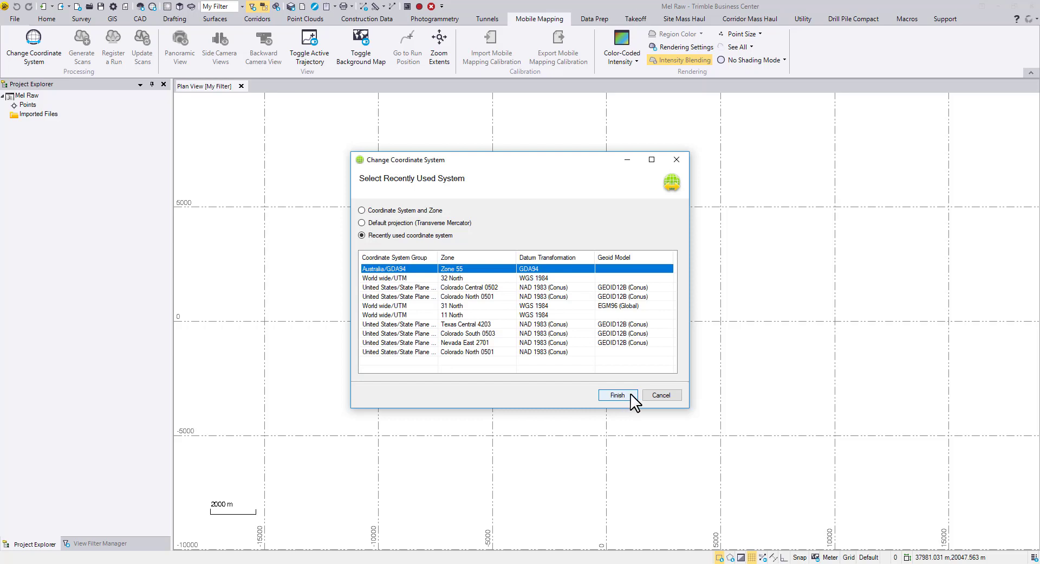
{"action": "left_click", "coordinate": [616, 395]}
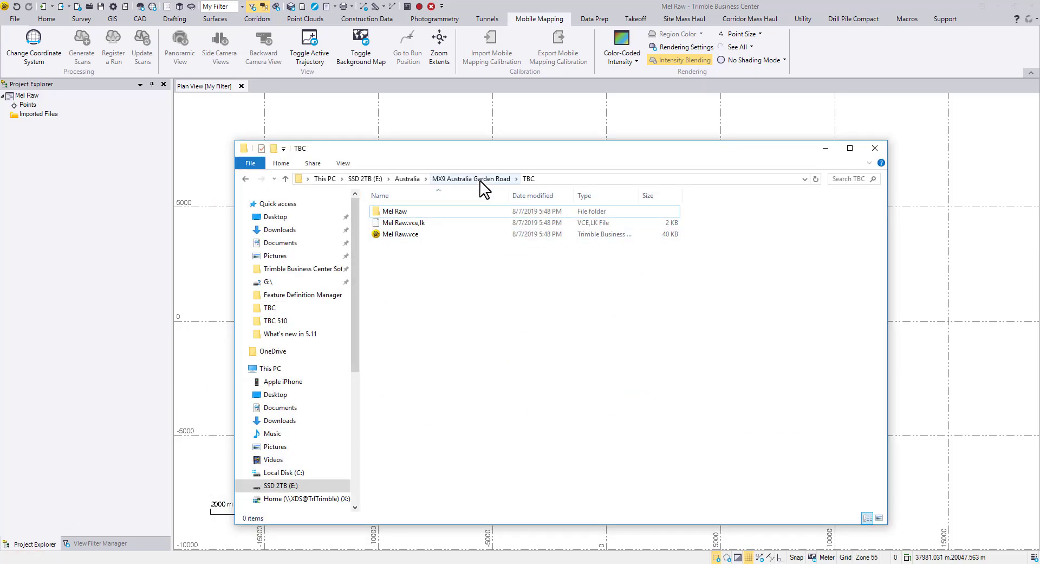
Browse to the MX9 Australia Garden Road TBC folder to import the mission data
{"action": "left_click", "coordinate": [471, 179]}
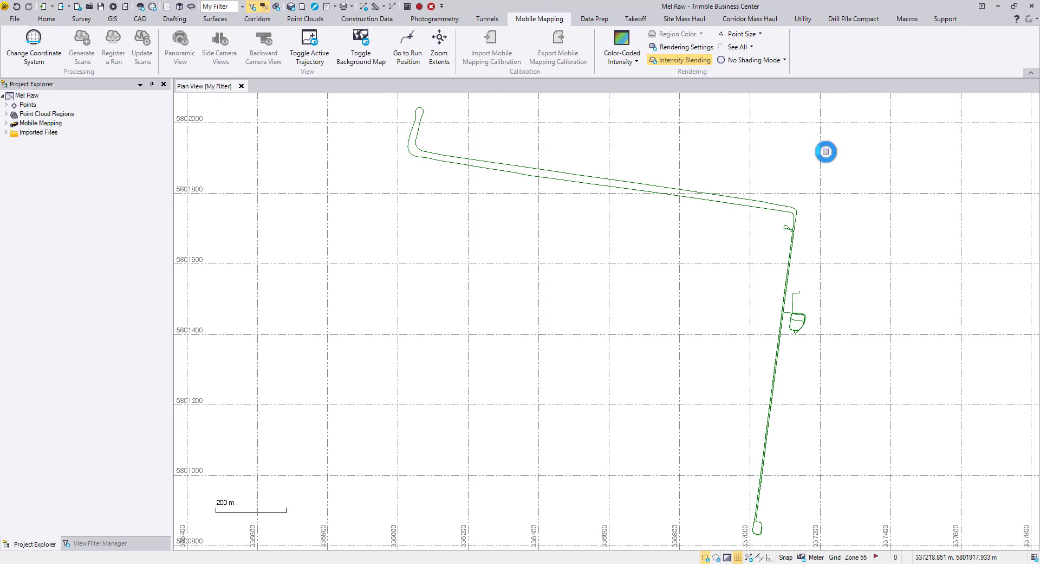
{"action": "mouse_move", "coordinate": [7, 131]}
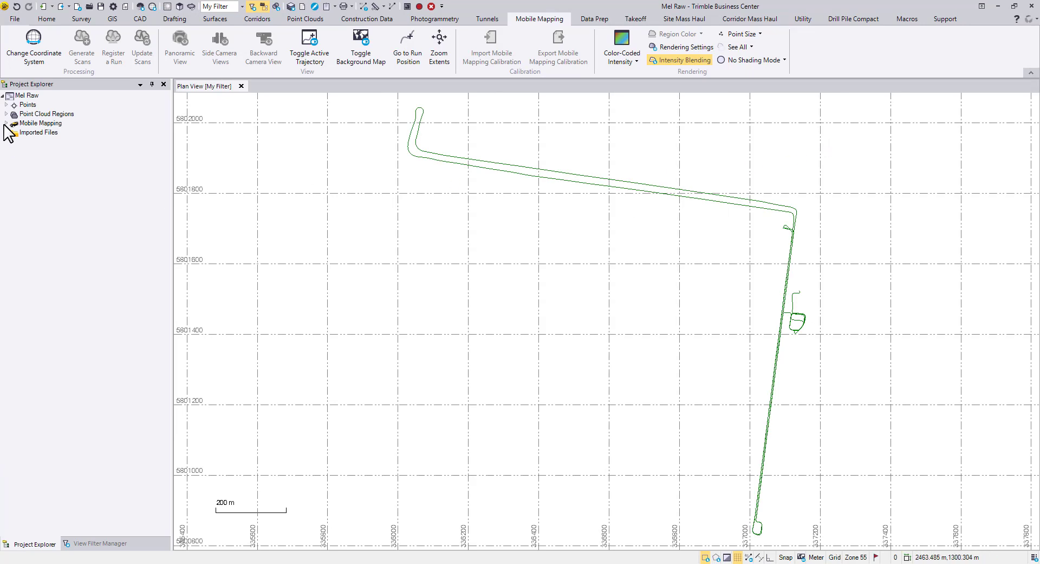
{"action": "left_click", "coordinate": [7, 123]}
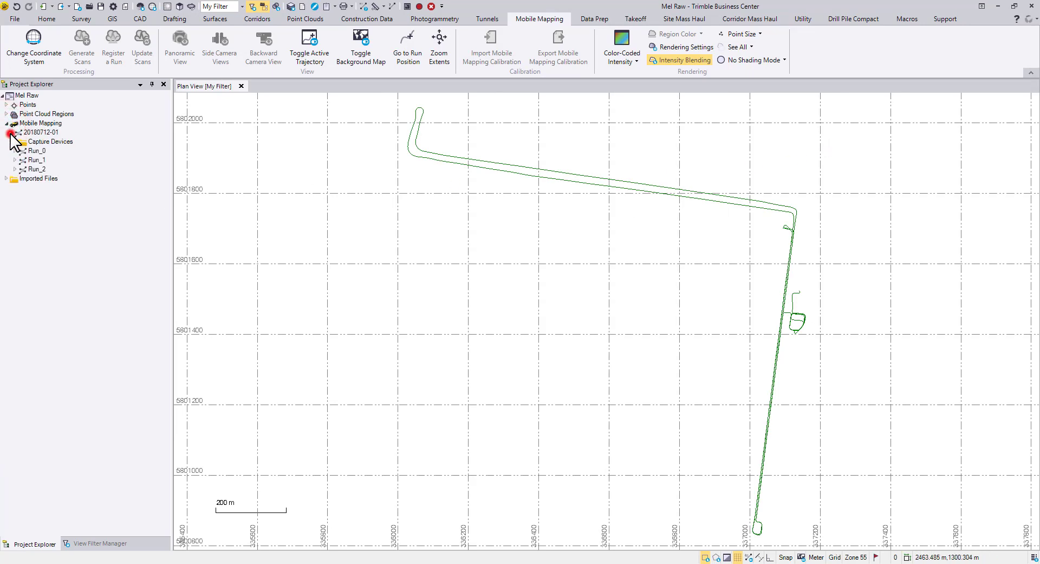
{"action": "left_click", "coordinate": [38, 159]}
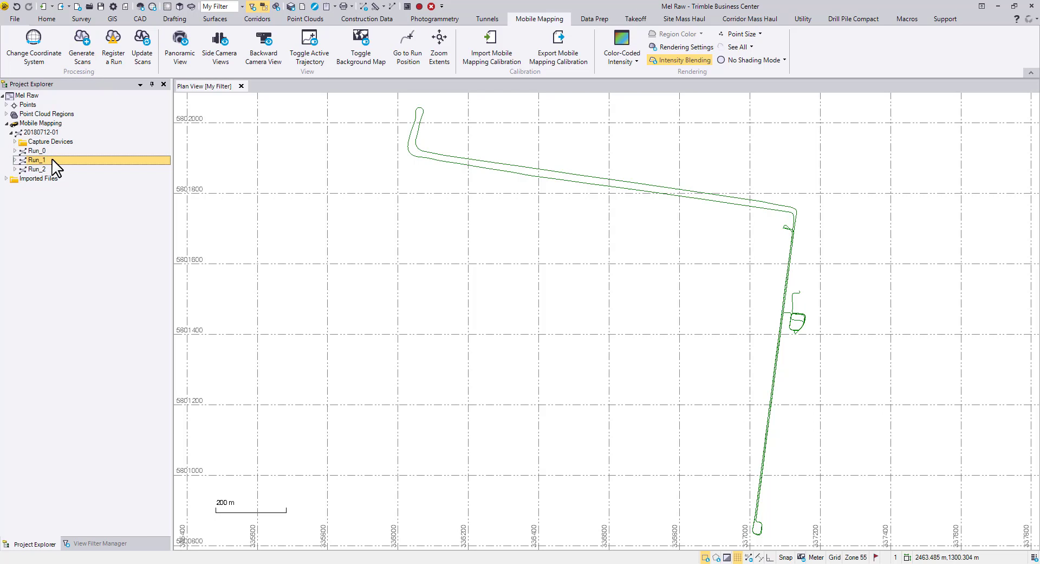
{"action": "right_click", "coordinate": [37, 161]}
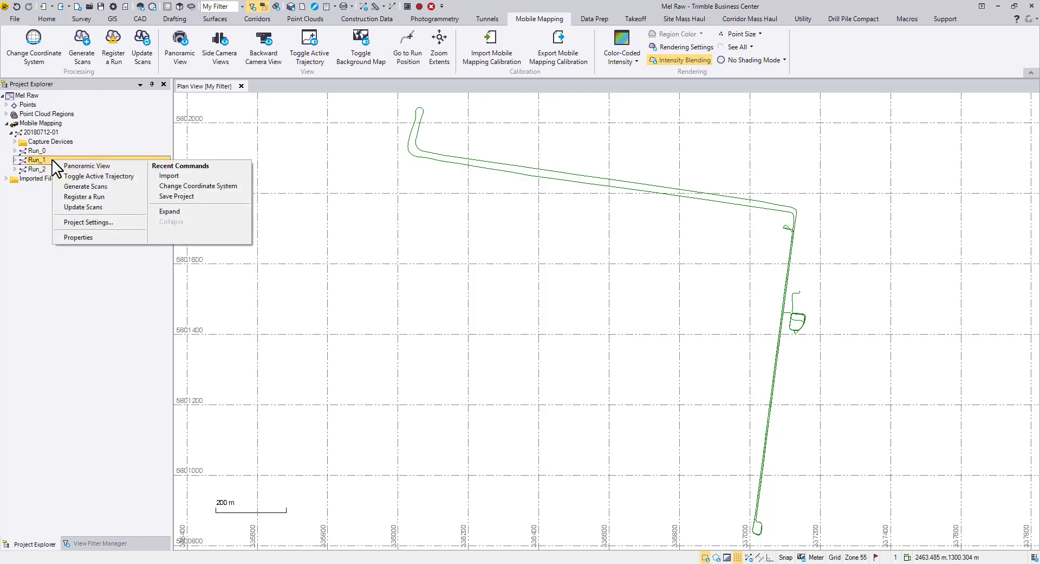
{"action": "mouse_move", "coordinate": [86, 187]}
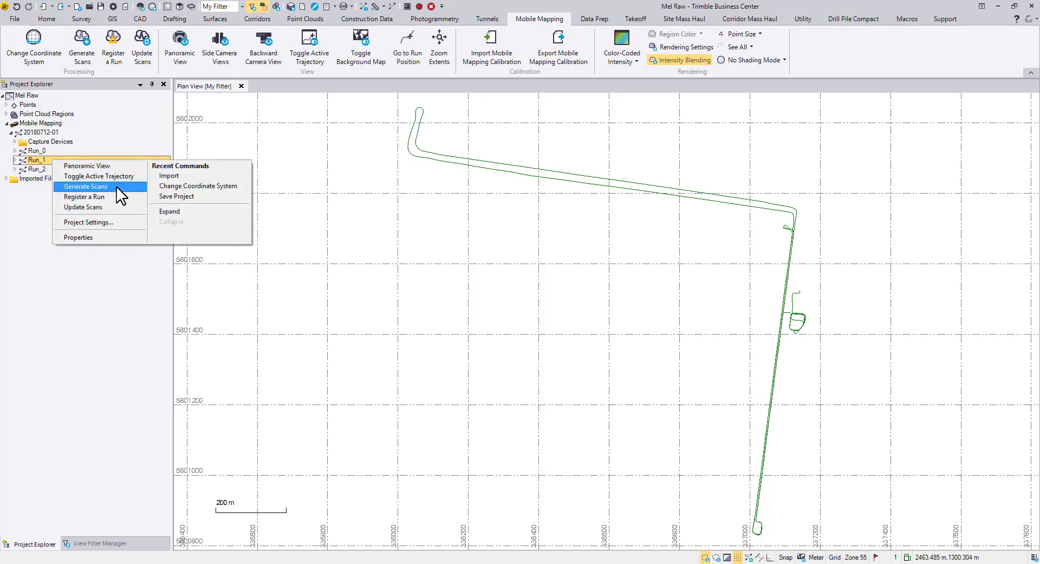
{"action": "left_click", "coordinate": [85, 187]}
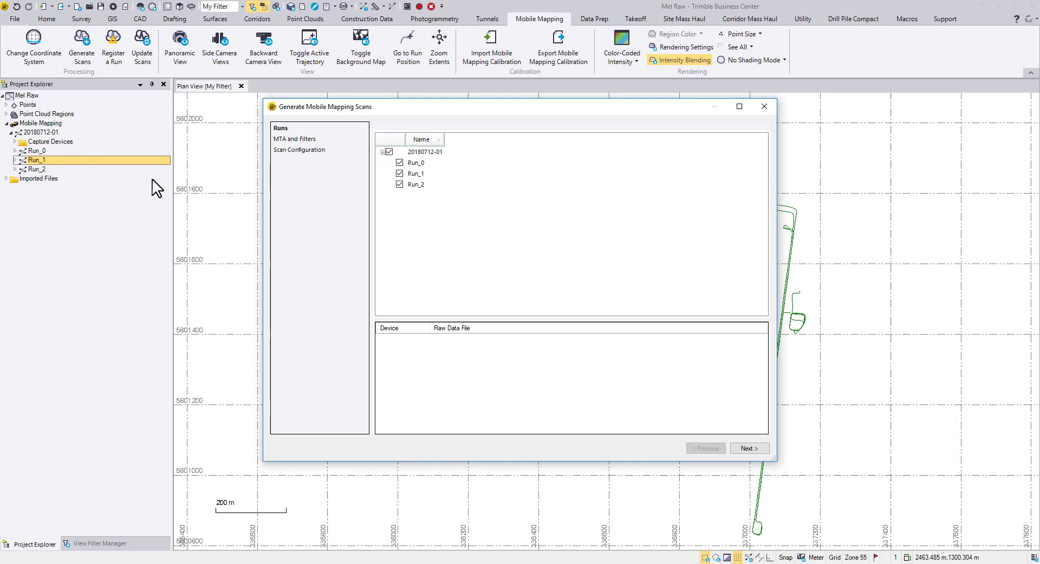
Uncheck Run_0 and Run_2 so only Run_1 is processed, then continue to MTA and filters
{"action": "left_click", "coordinate": [400, 184]}
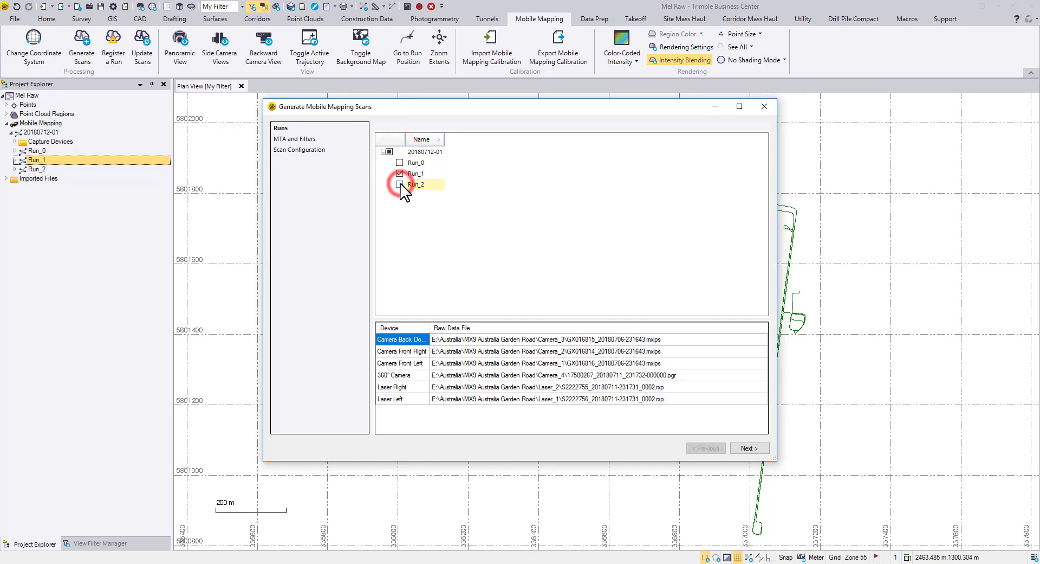
{"action": "left_click", "coordinate": [400, 184]}
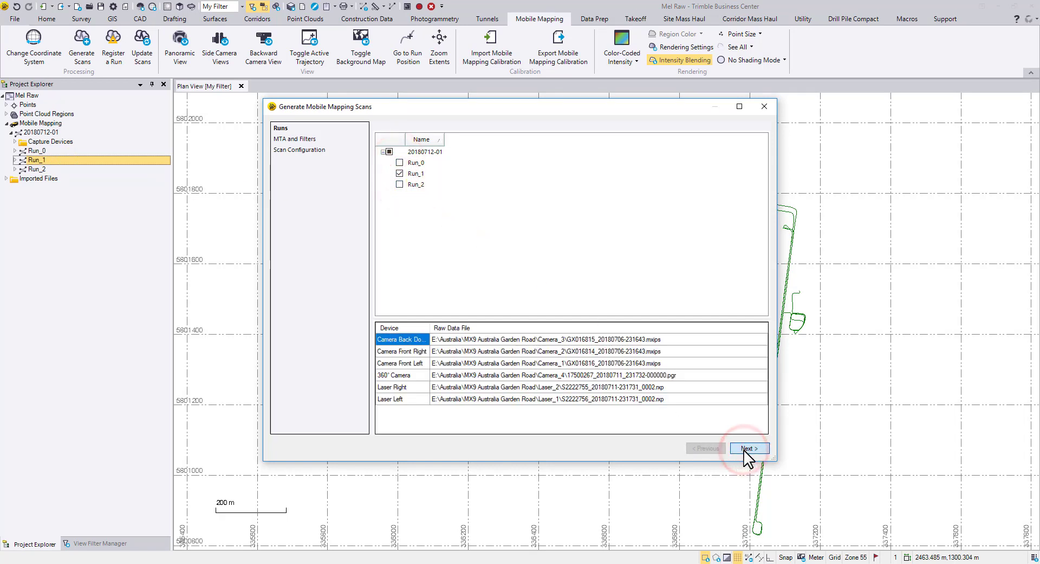
{"action": "left_click", "coordinate": [749, 447]}
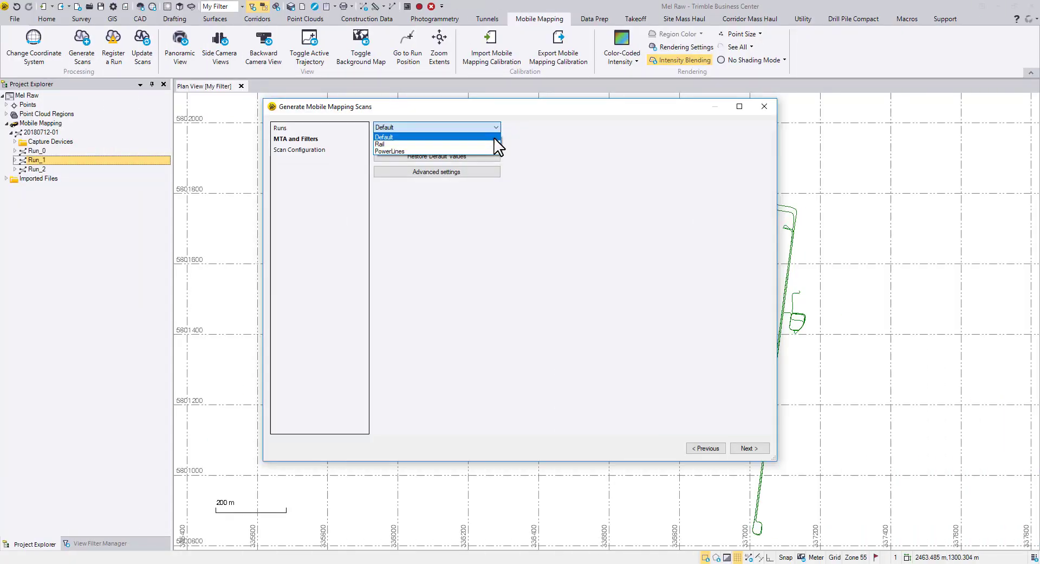
Preview the Rail and PowerLines filter values in Advanced settings, keep Default, and continue
{"action": "left_click", "coordinate": [384, 136]}
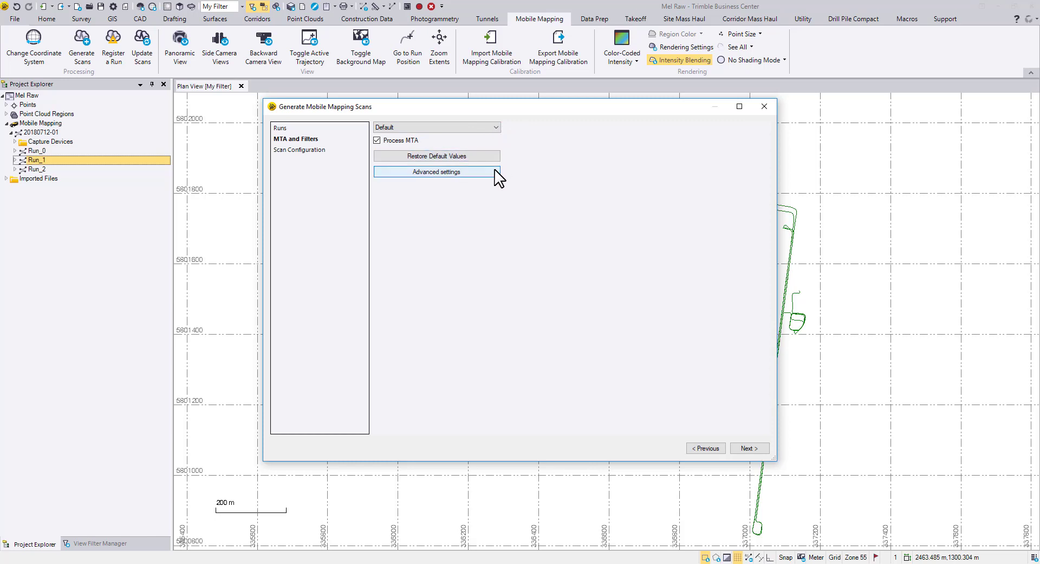
{"action": "left_click", "coordinate": [436, 171]}
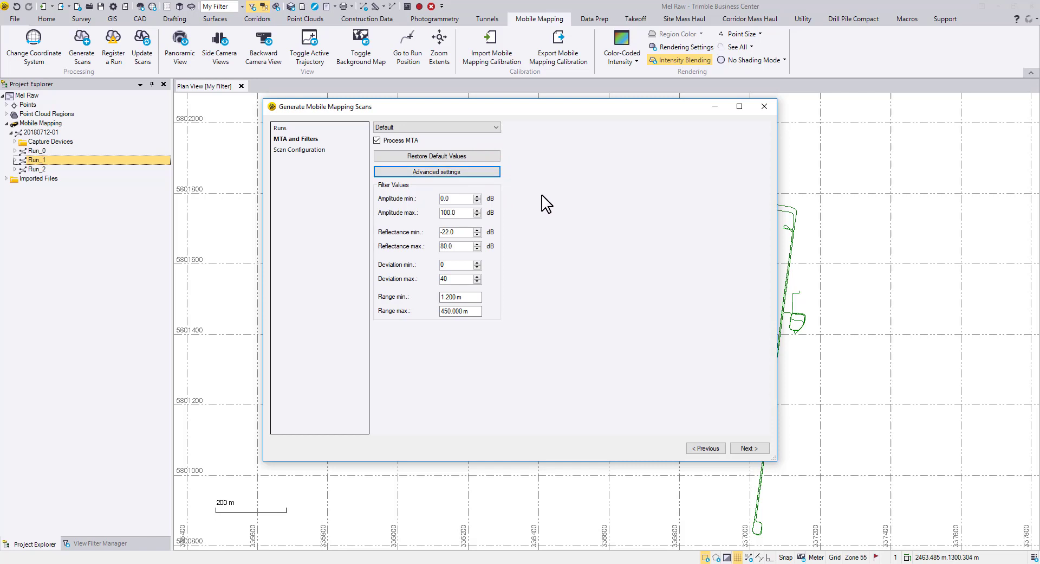
{"action": "left_click", "coordinate": [436, 127]}
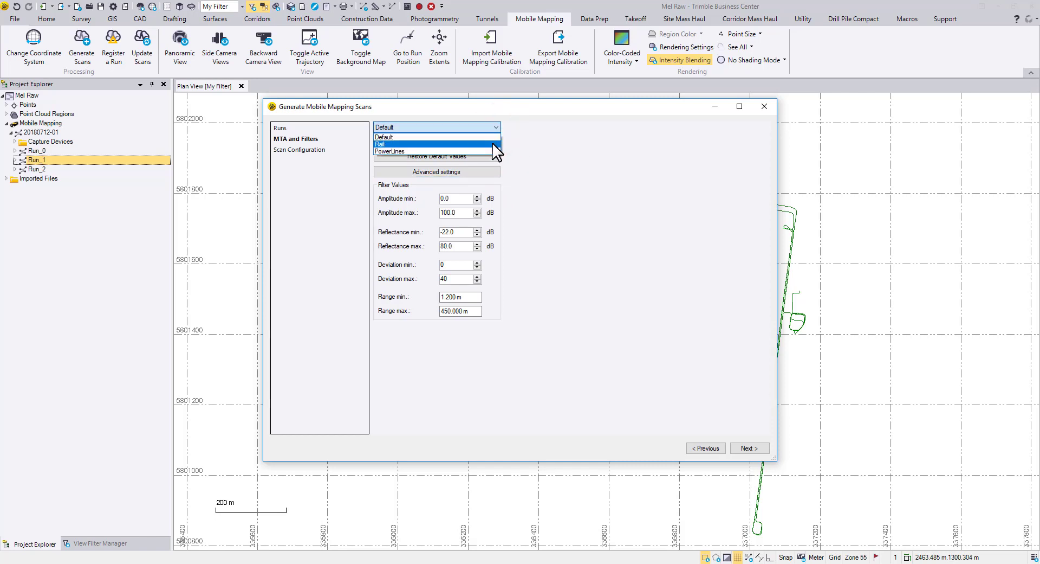
{"action": "left_click", "coordinate": [380, 144]}
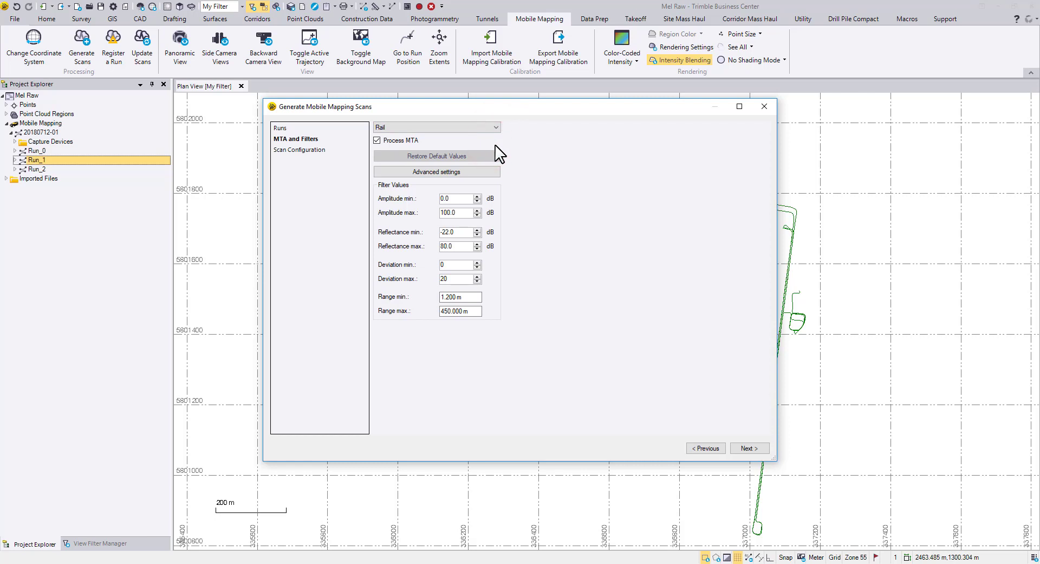
{"action": "mouse_move", "coordinate": [509, 212]}
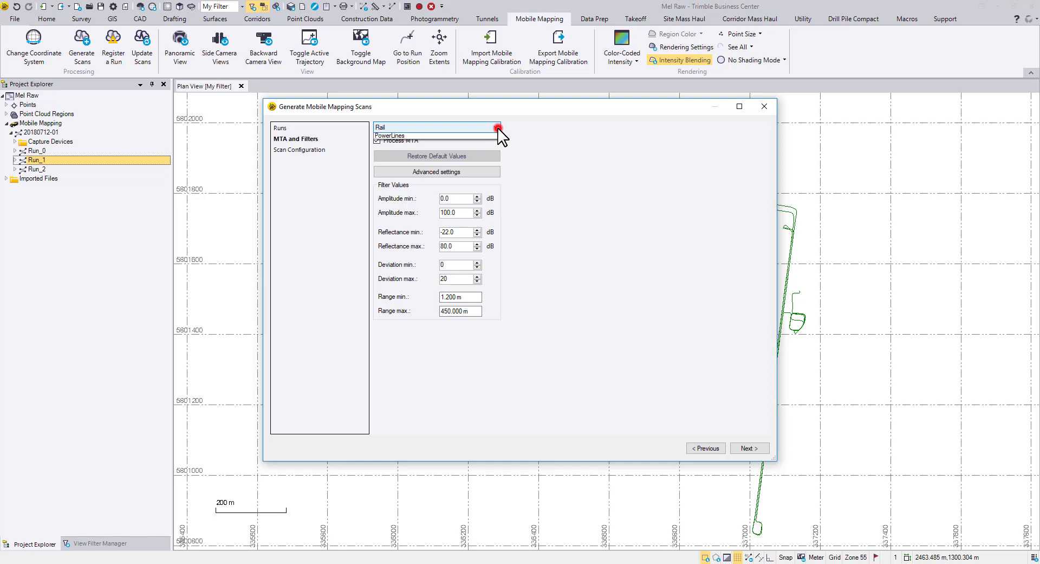
{"action": "left_click", "coordinate": [391, 135]}
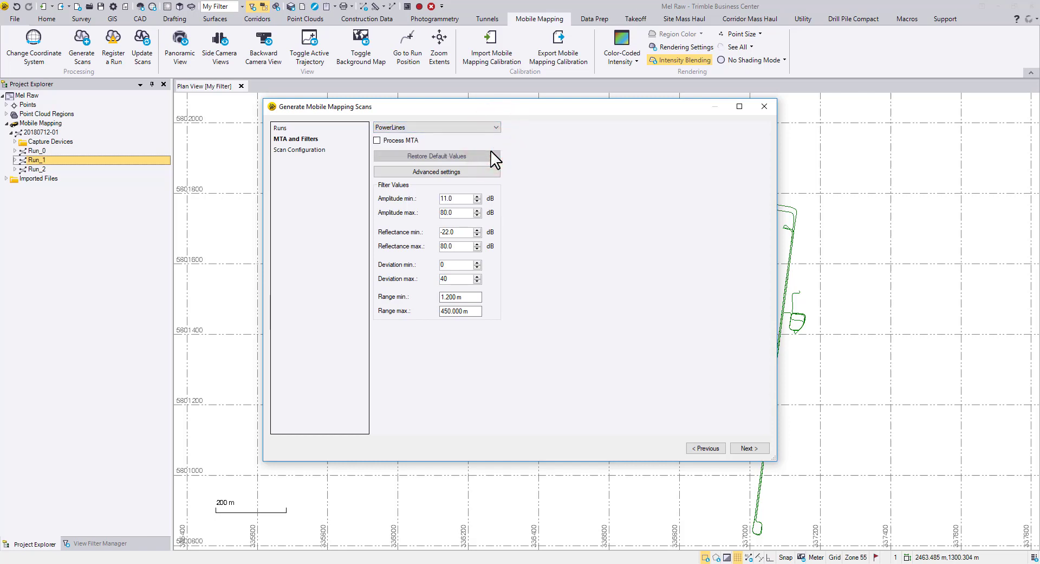
{"action": "mouse_move", "coordinate": [475, 236]}
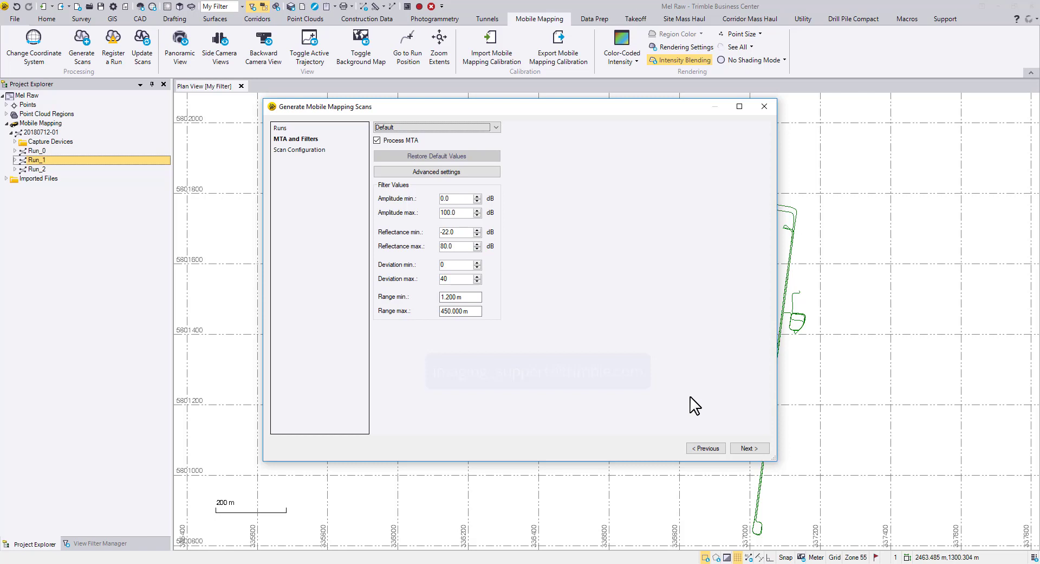
{"action": "left_click", "coordinate": [749, 448]}
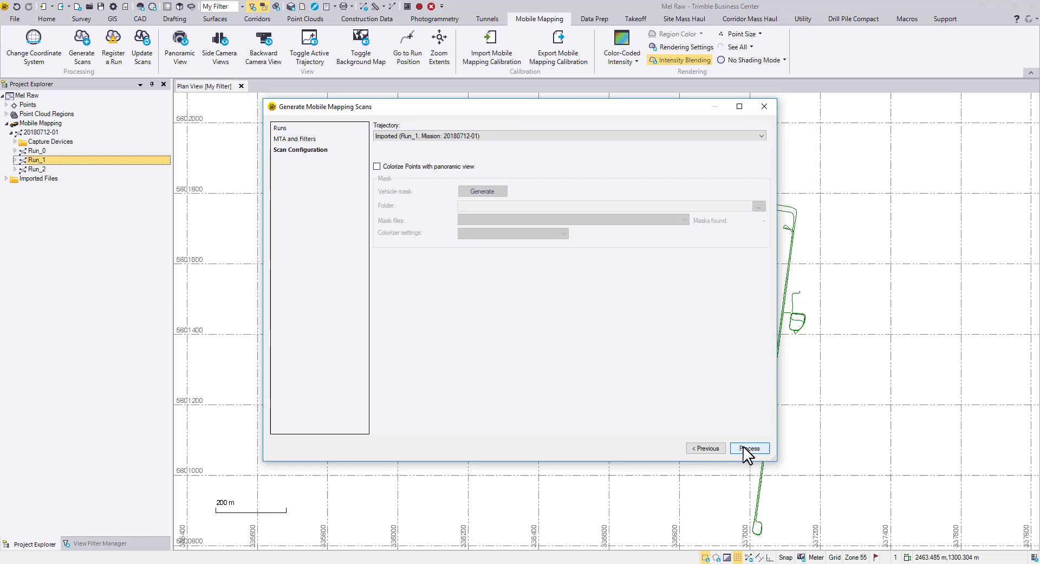
Process the Run_1 scan generation and dismiss the Results of Scan Generation summary
{"action": "left_click", "coordinate": [749, 448]}
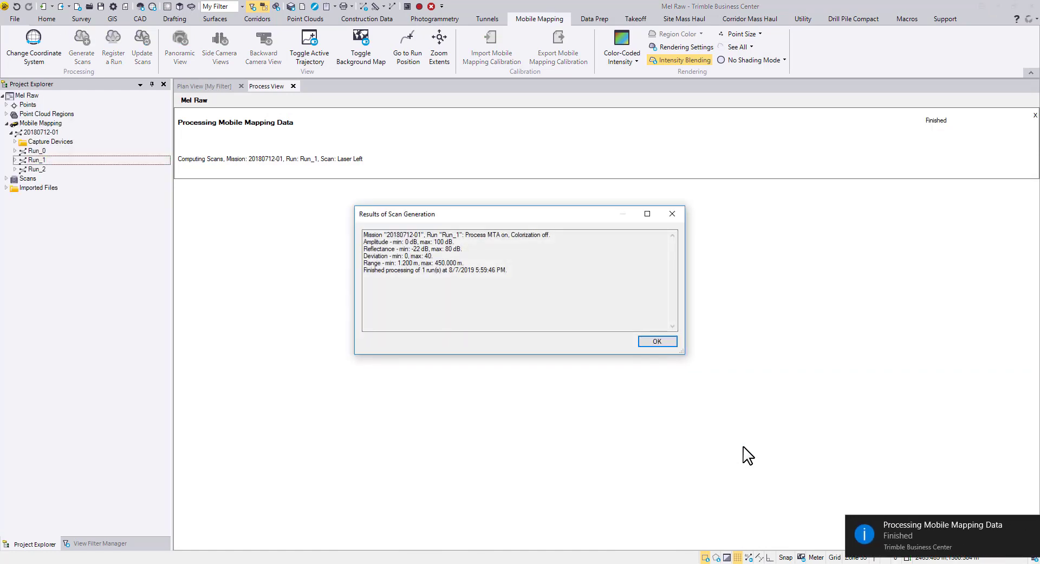
{"action": "mouse_move", "coordinate": [520, 285]}
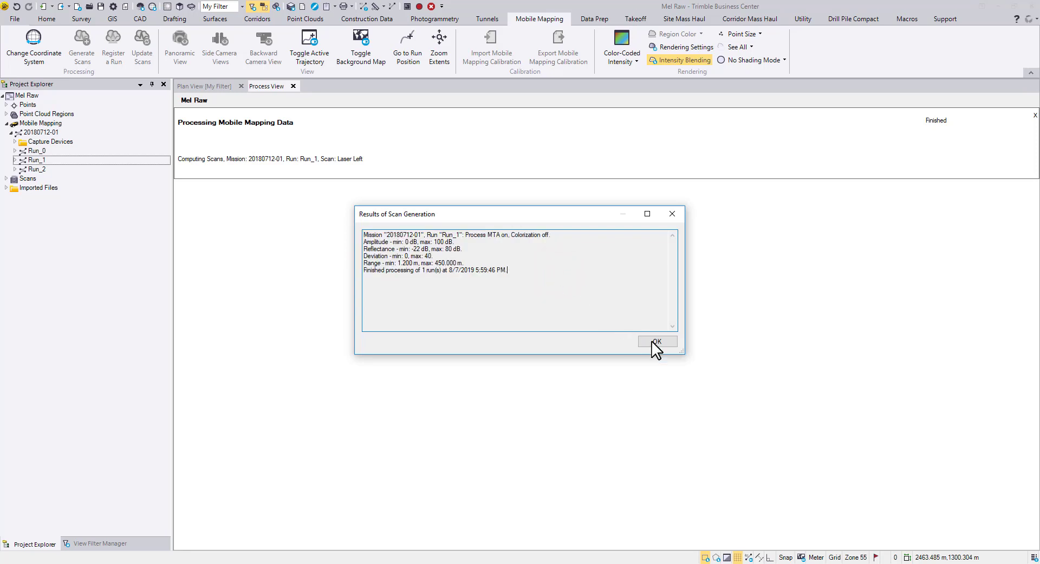
{"action": "left_click", "coordinate": [657, 341]}
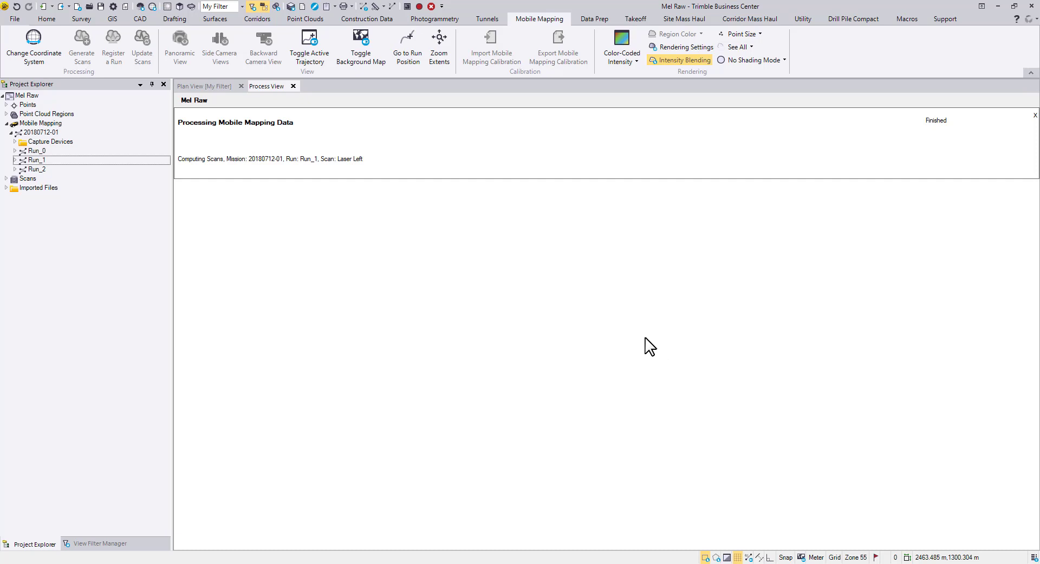
{"action": "left_click", "coordinate": [190, 85]}
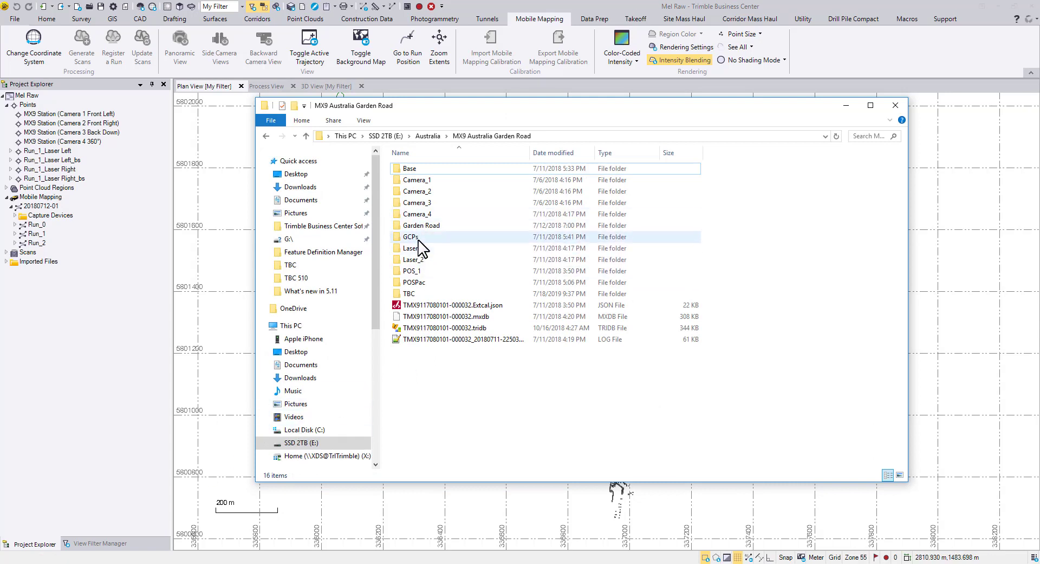
Import the GCPs CSV with the P,E,N,elev,Code (Control) format to create gcp1–gcp5
{"action": "double_click", "coordinate": [411, 236]}
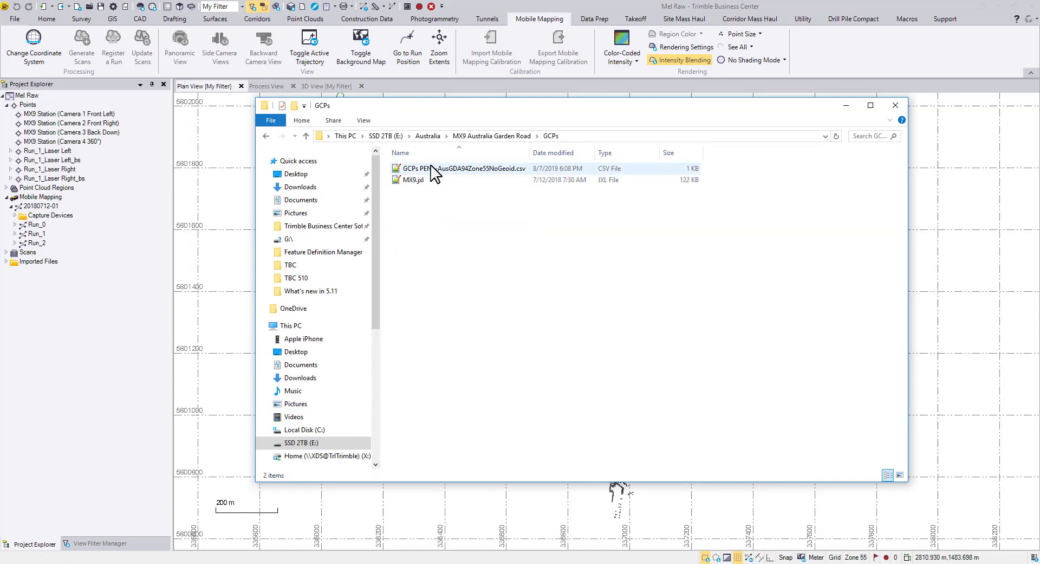
{"action": "left_click", "coordinate": [465, 168]}
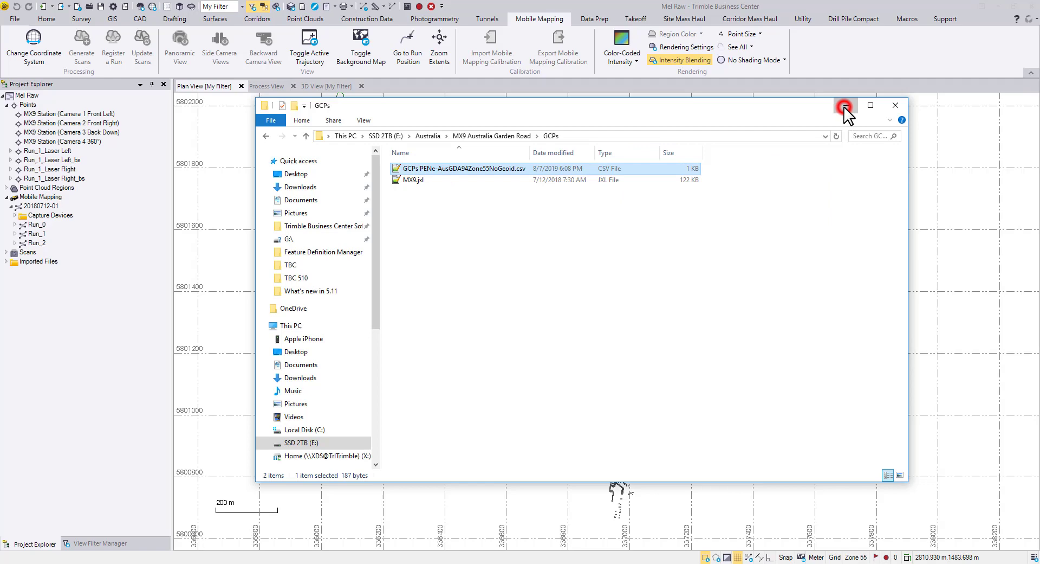
{"action": "double_click", "coordinate": [463, 168]}
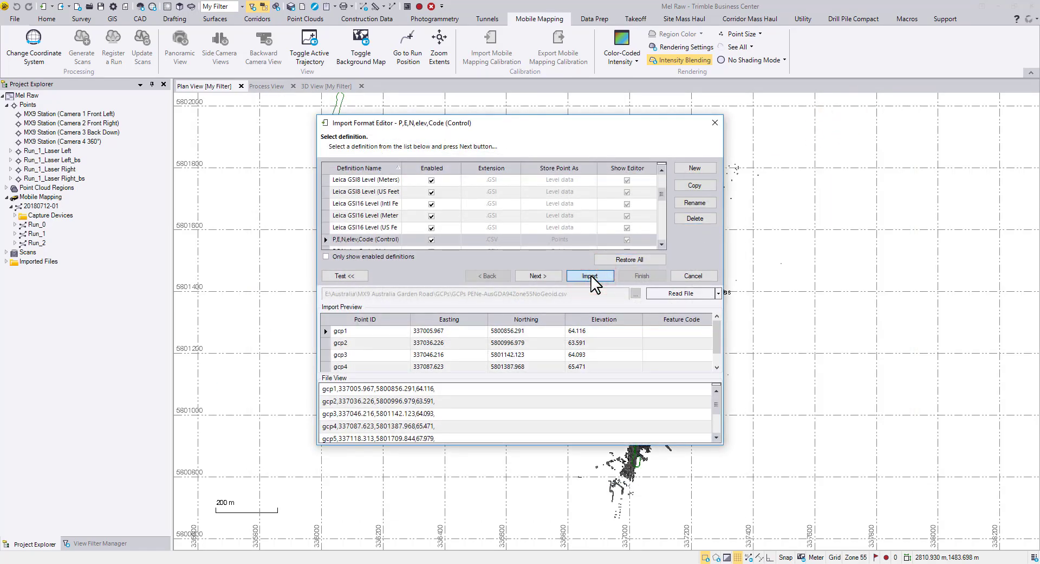
{"action": "left_click", "coordinate": [590, 275]}
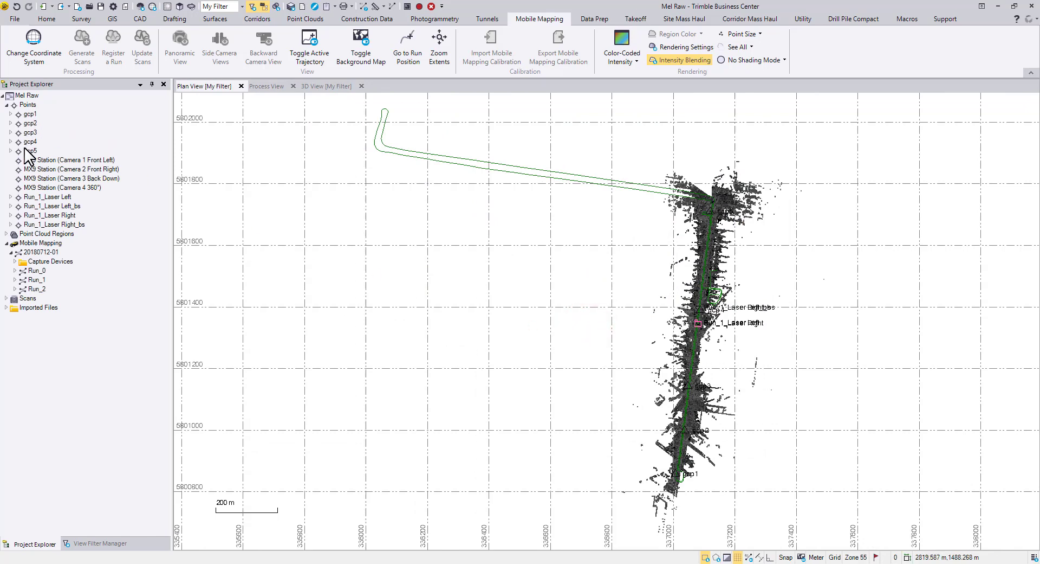
Select Run_1 in Project Explorer and start Register a Run on it
{"action": "left_click", "coordinate": [37, 280]}
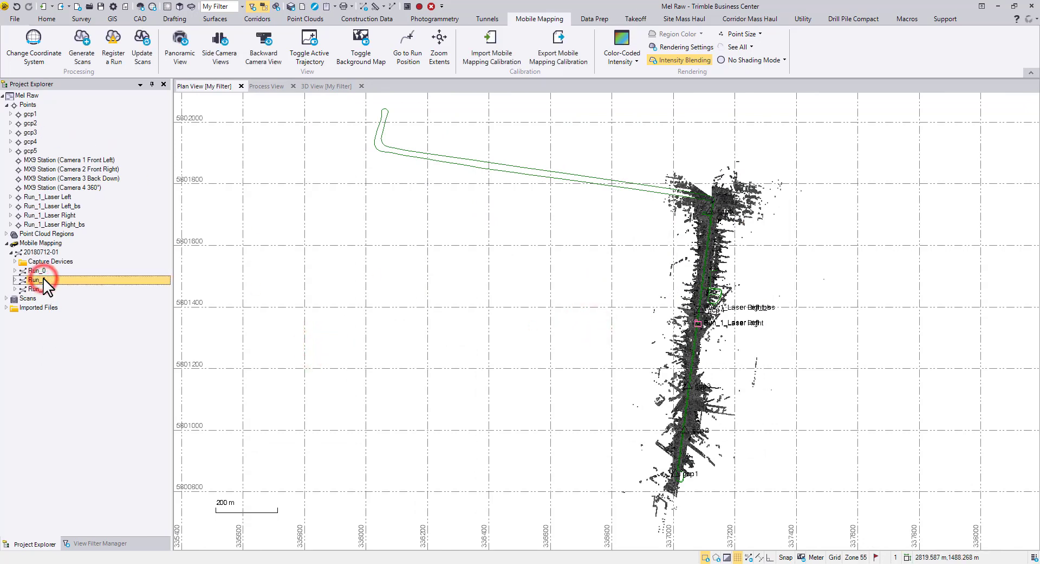
{"action": "right_click", "coordinate": [36, 280]}
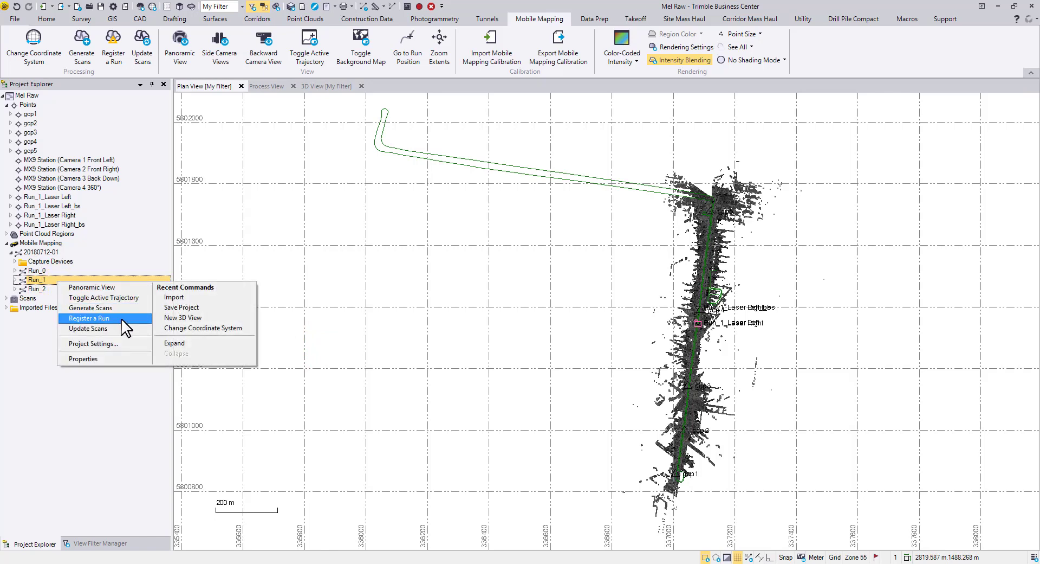
{"action": "left_click", "coordinate": [88, 318]}
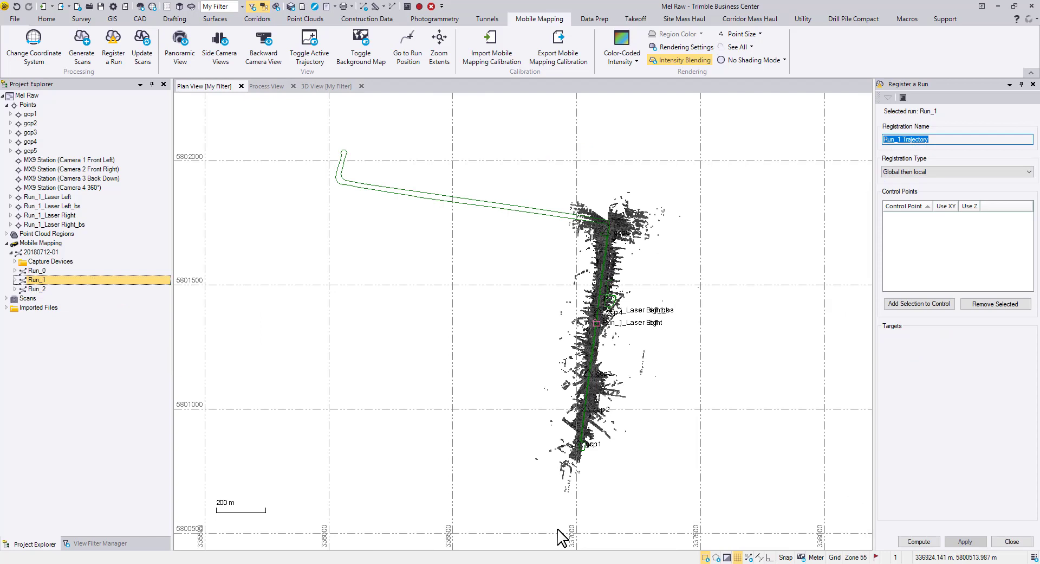
{"action": "mouse_move", "coordinate": [880, 444]}
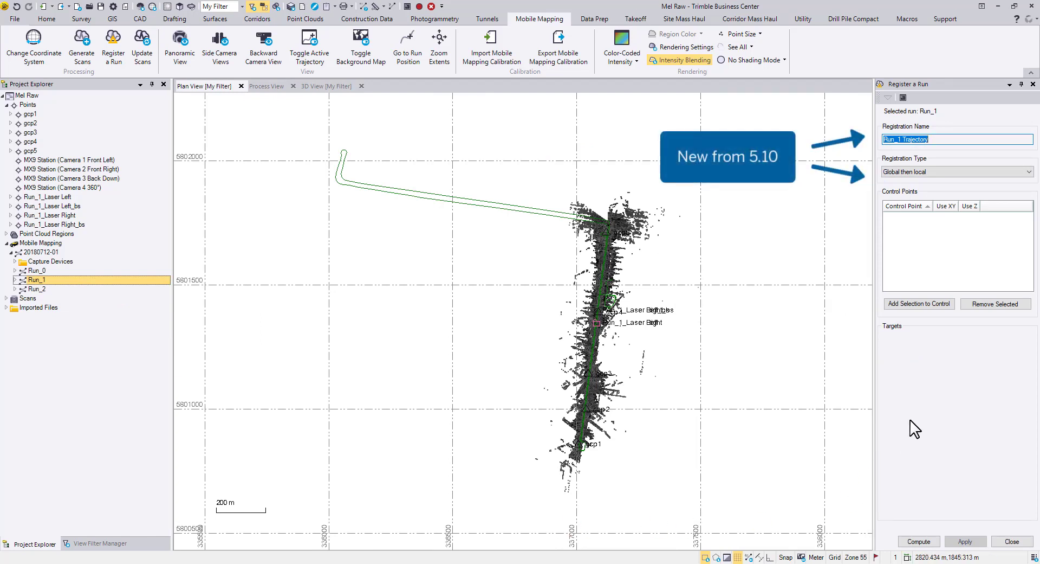
{"action": "mouse_move", "coordinate": [935, 156]}
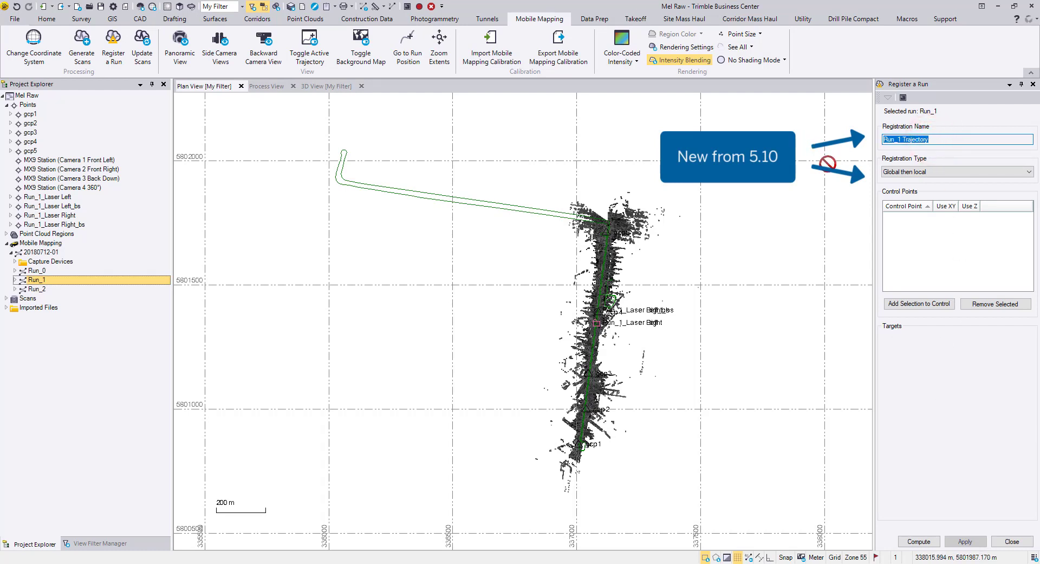
Name the registration Run1_Local and set its registration type to Local
{"action": "type", "text": "Run1_Local"}
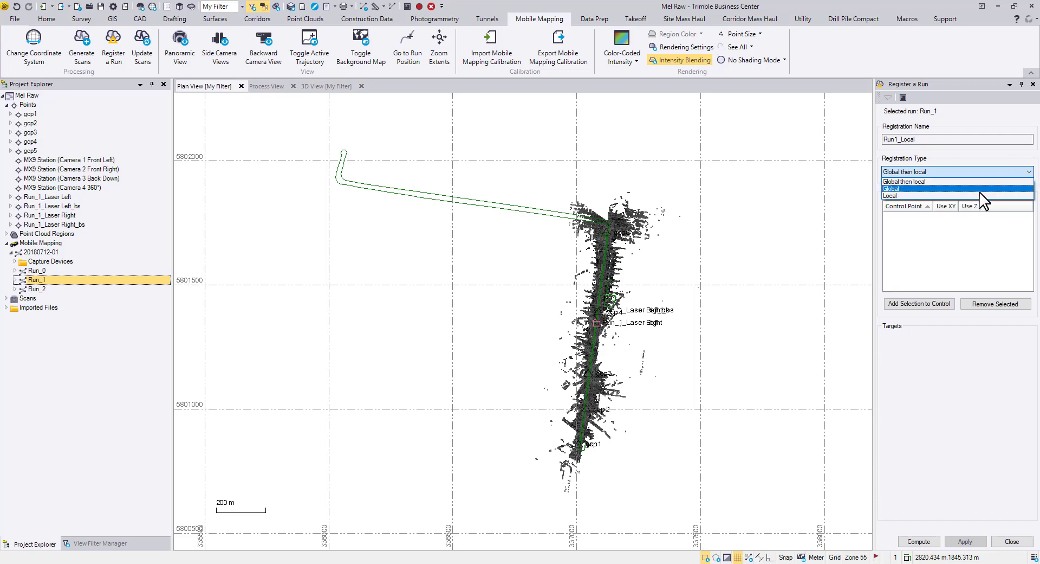
{"action": "left_click", "coordinate": [889, 197]}
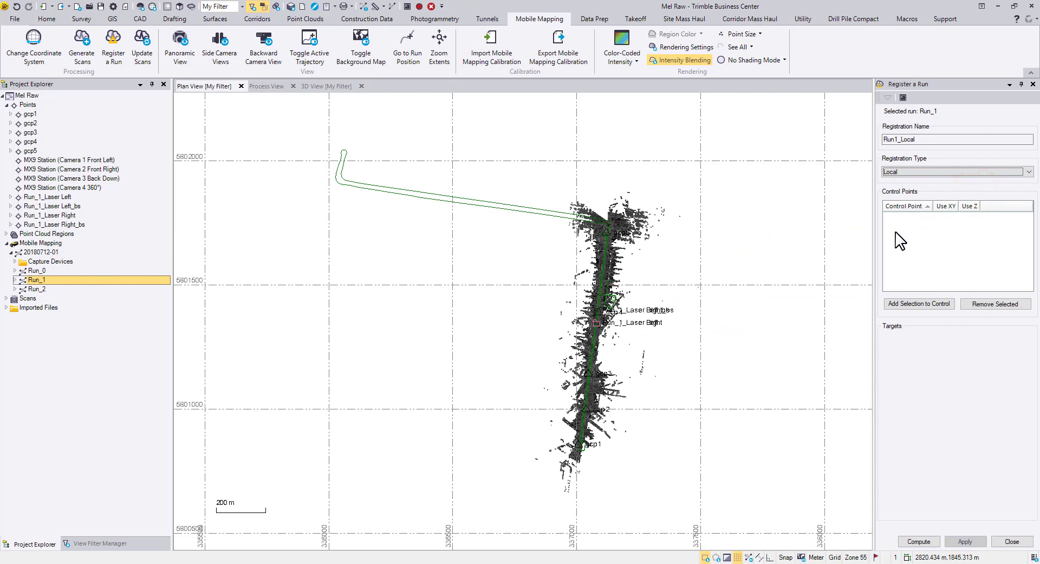
Add gcp2 and gcp4 as control points and choose gcp2 for its scan target
{"action": "left_click", "coordinate": [30, 123]}
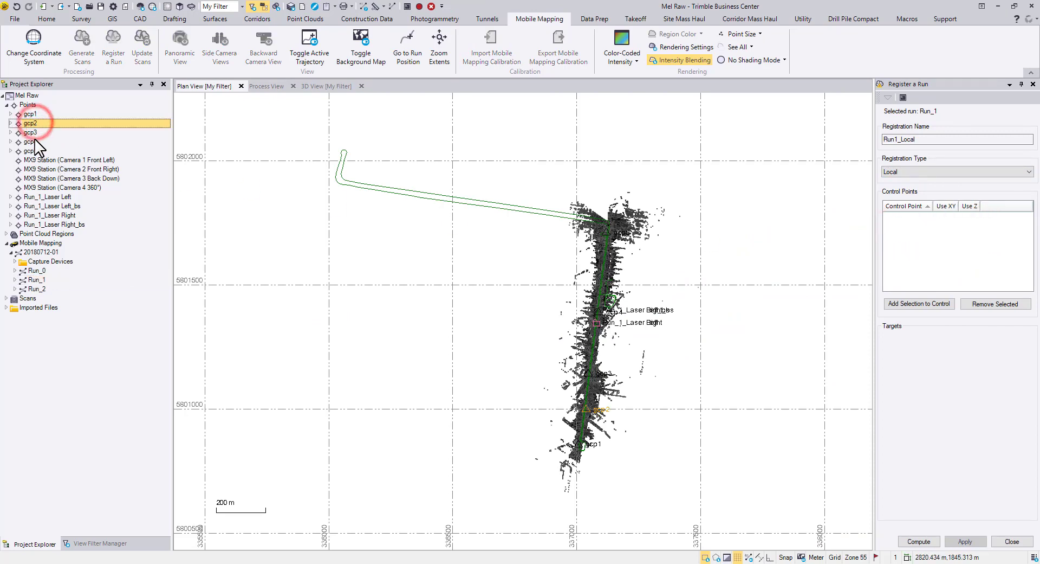
{"action": "left_click", "coordinate": [31, 141]}
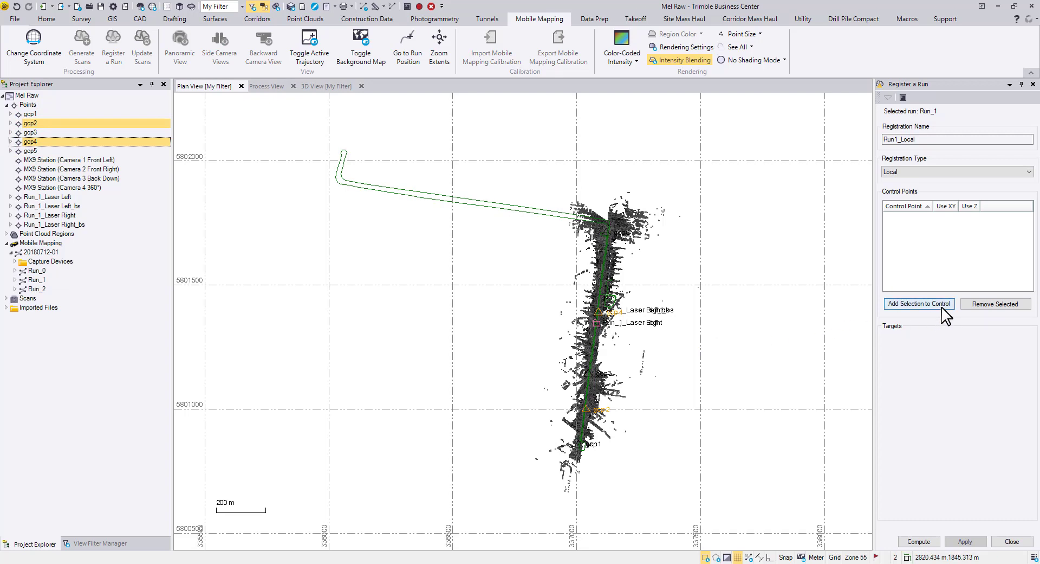
{"action": "left_click", "coordinate": [918, 303]}
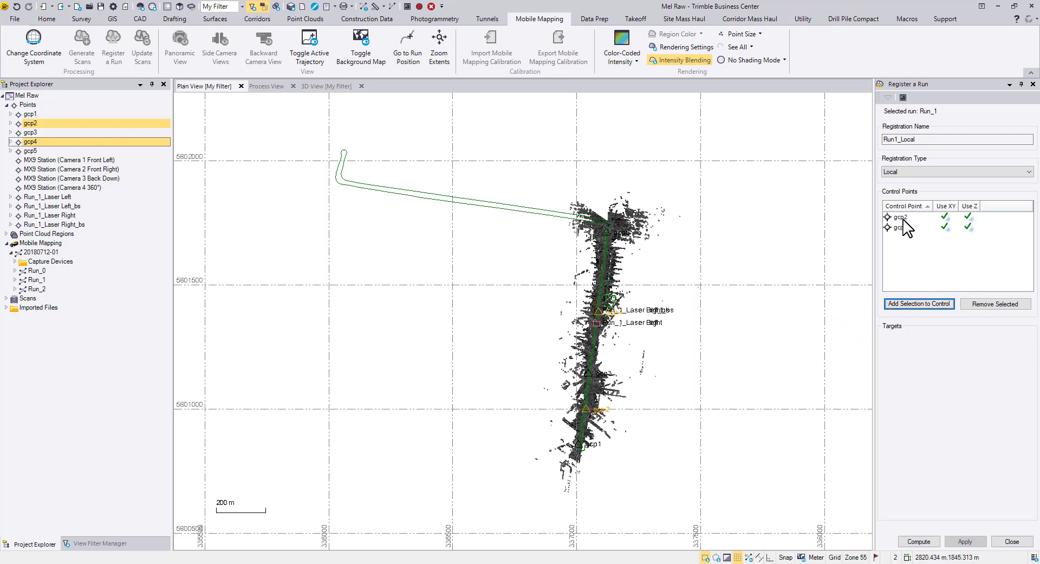
{"action": "left_click", "coordinate": [903, 217]}
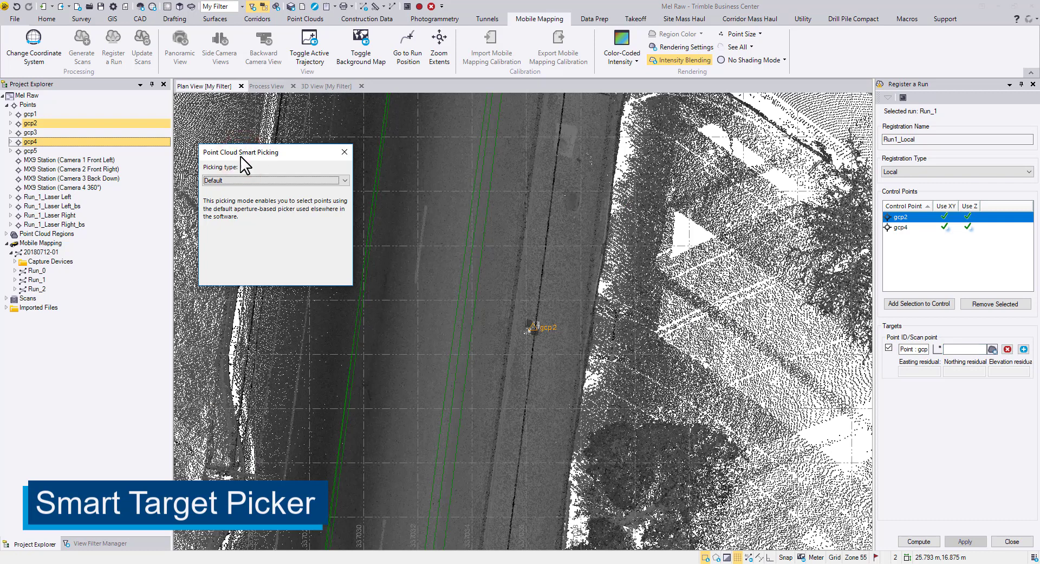
{"action": "mouse_move", "coordinate": [258, 165]}
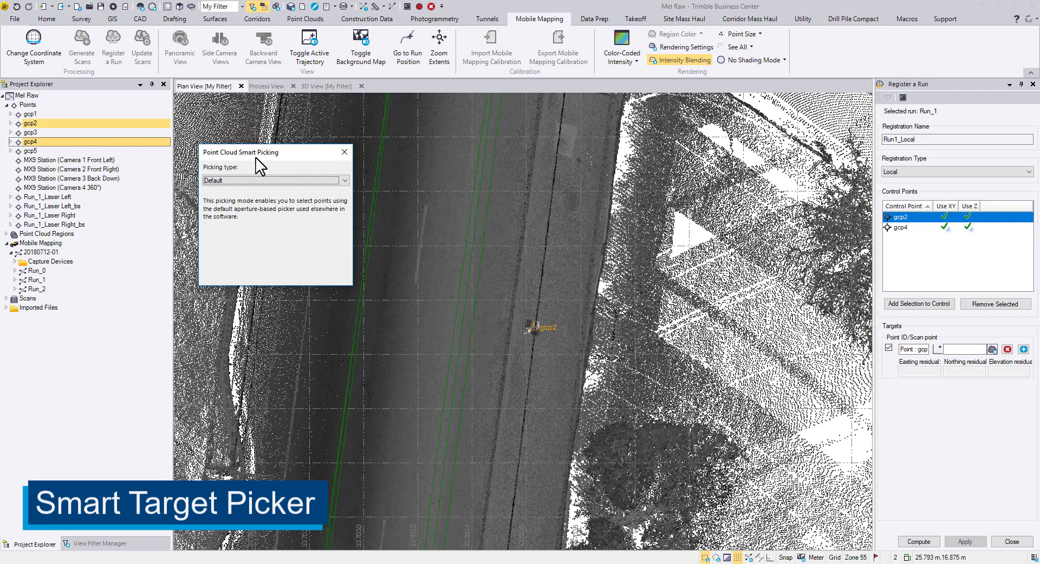
Set Smart Picking to Intersected plane and pick the gcp2 target centre on the scan
{"action": "left_click", "coordinate": [344, 181]}
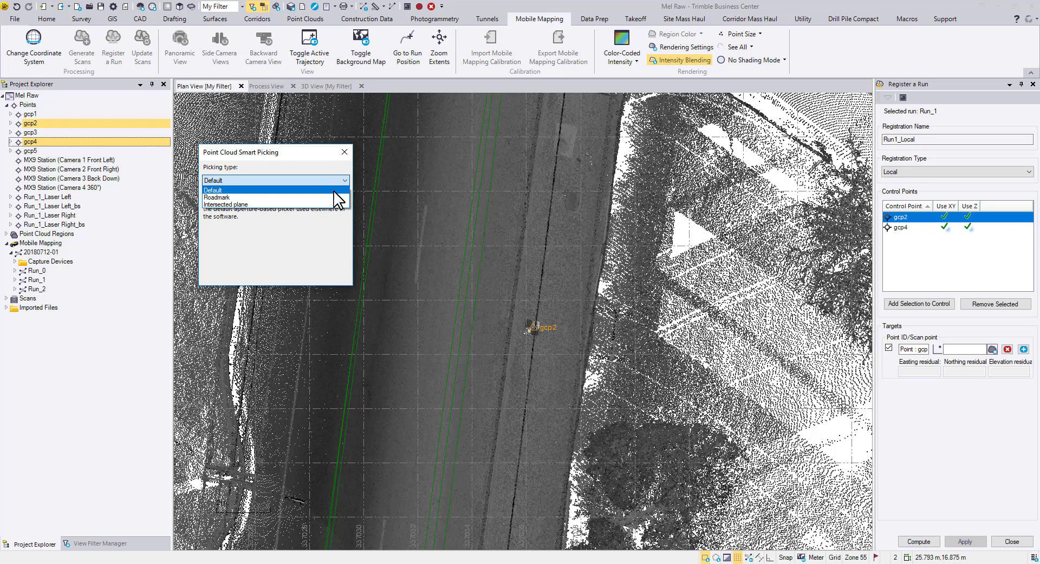
{"action": "mouse_move", "coordinate": [338, 202]}
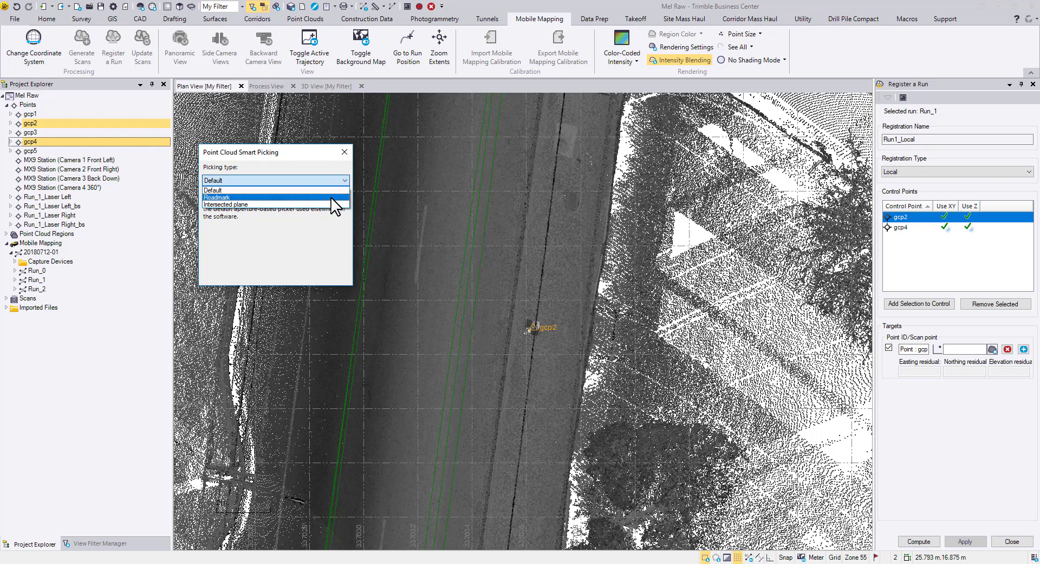
{"action": "left_click", "coordinate": [217, 197]}
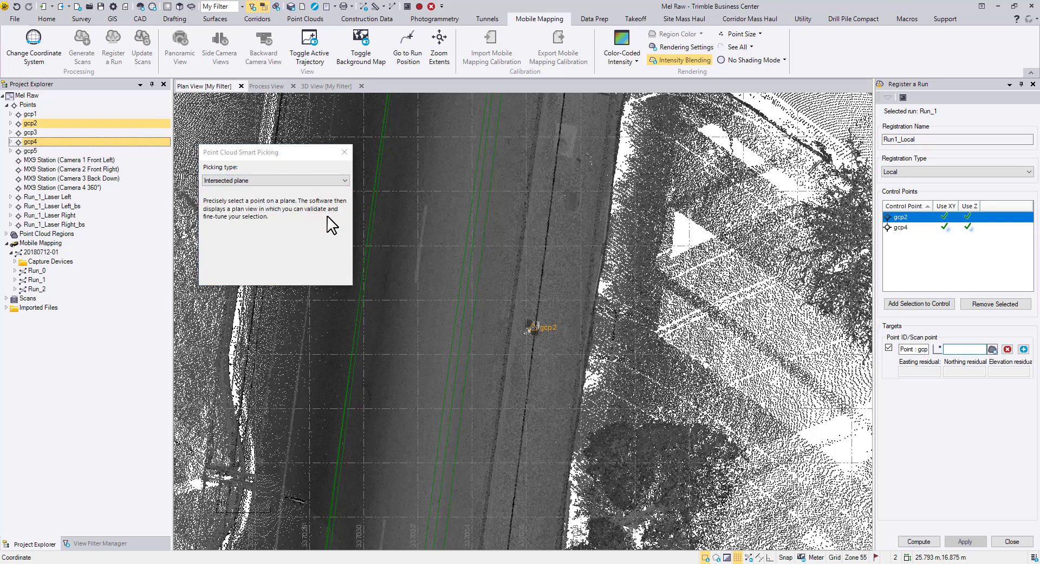
{"action": "left_click", "coordinate": [959, 349]}
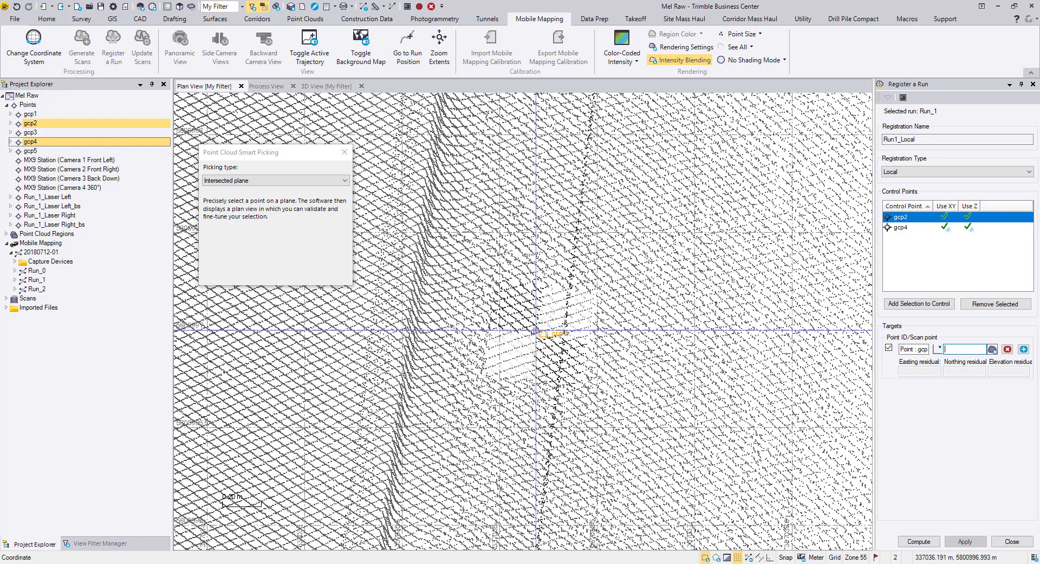
{"action": "left_click", "coordinate": [537, 330]}
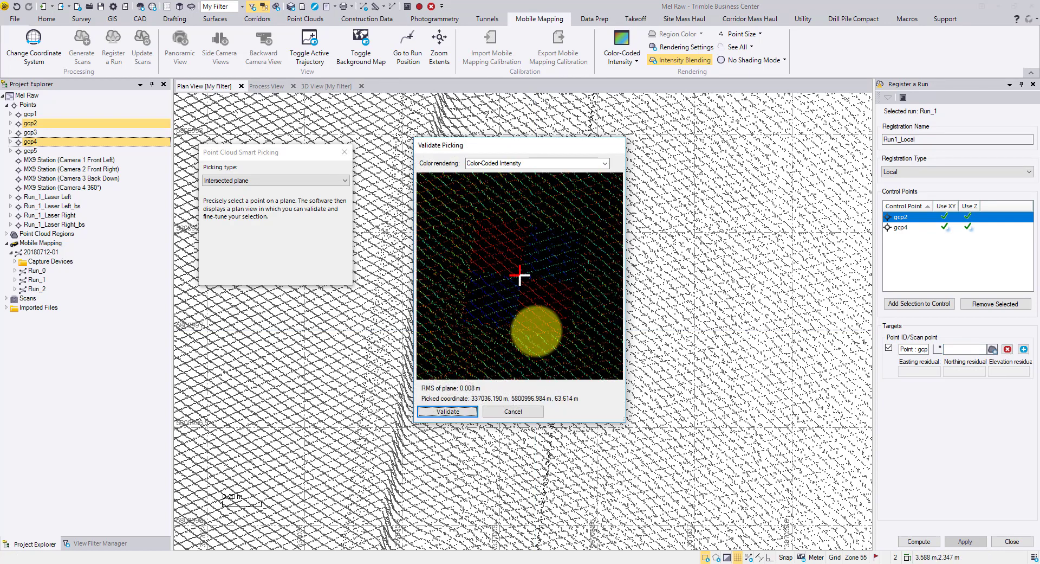
Refine the gcp2 pick at the target centre in the preview and validate it
{"action": "left_click", "coordinate": [519, 259]}
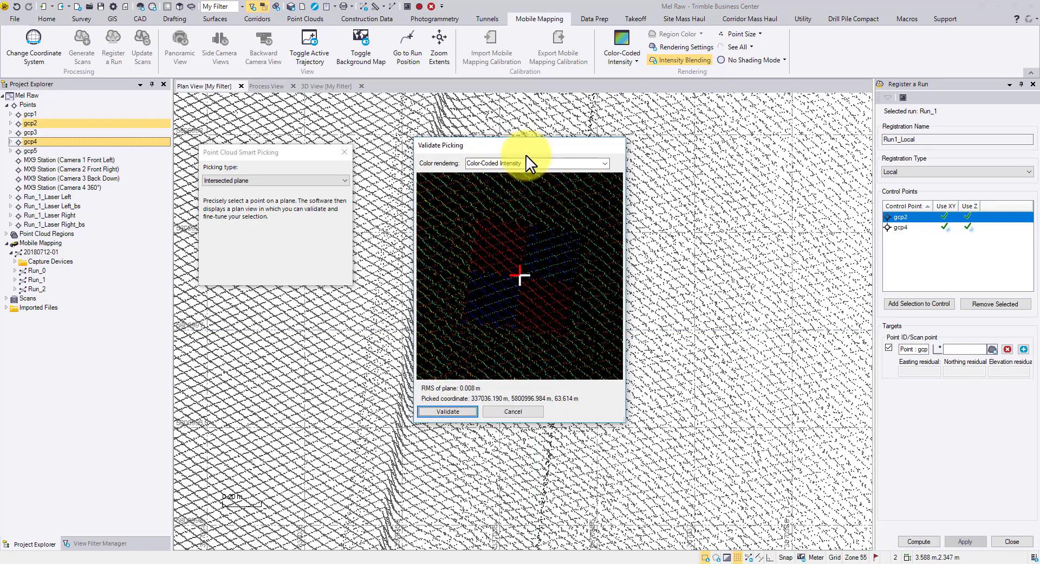
{"action": "left_click", "coordinate": [603, 163]}
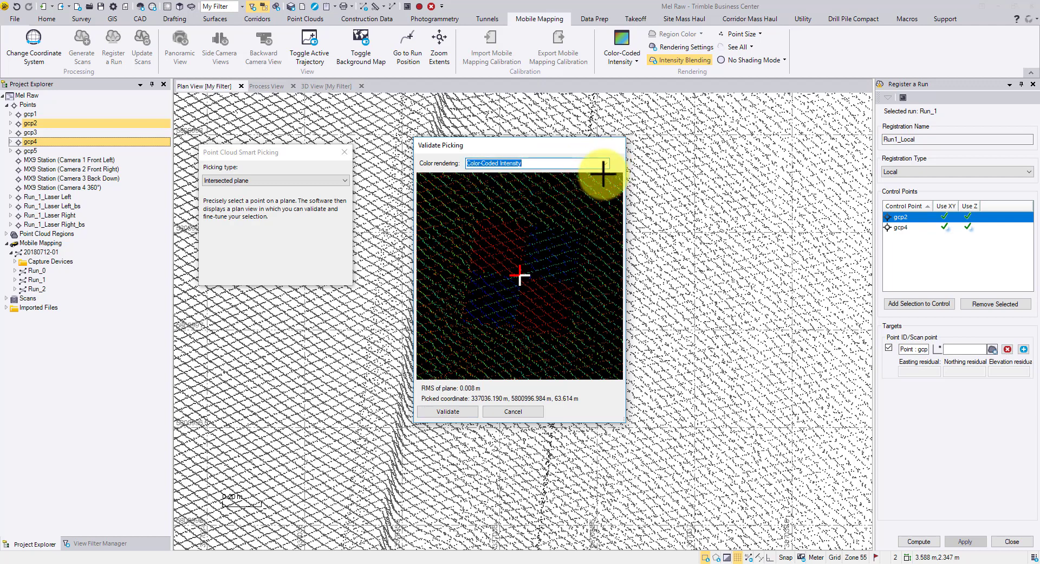
{"action": "mouse_move", "coordinate": [551, 269]}
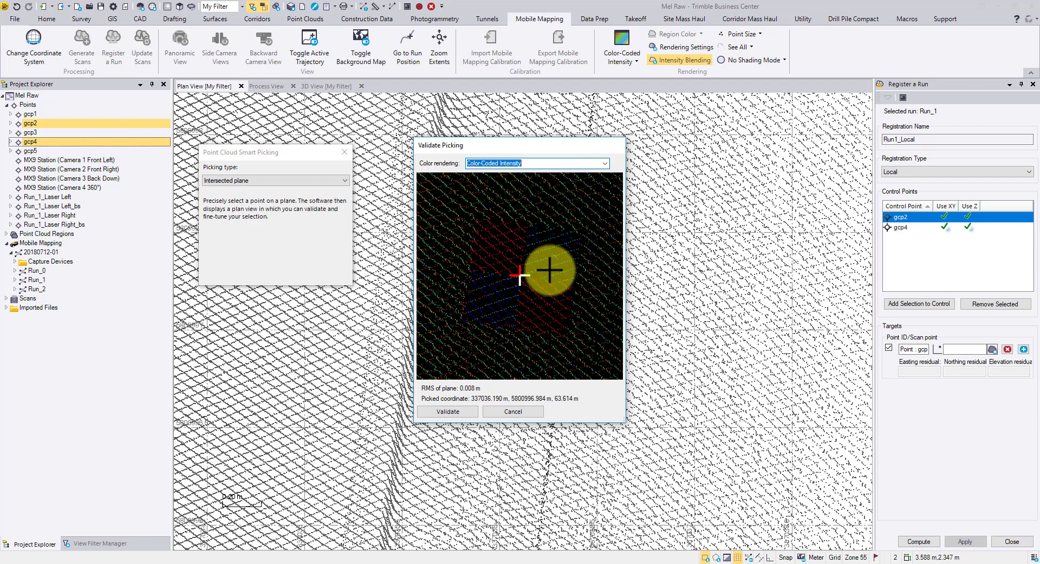
{"action": "left_click", "coordinate": [531, 291]}
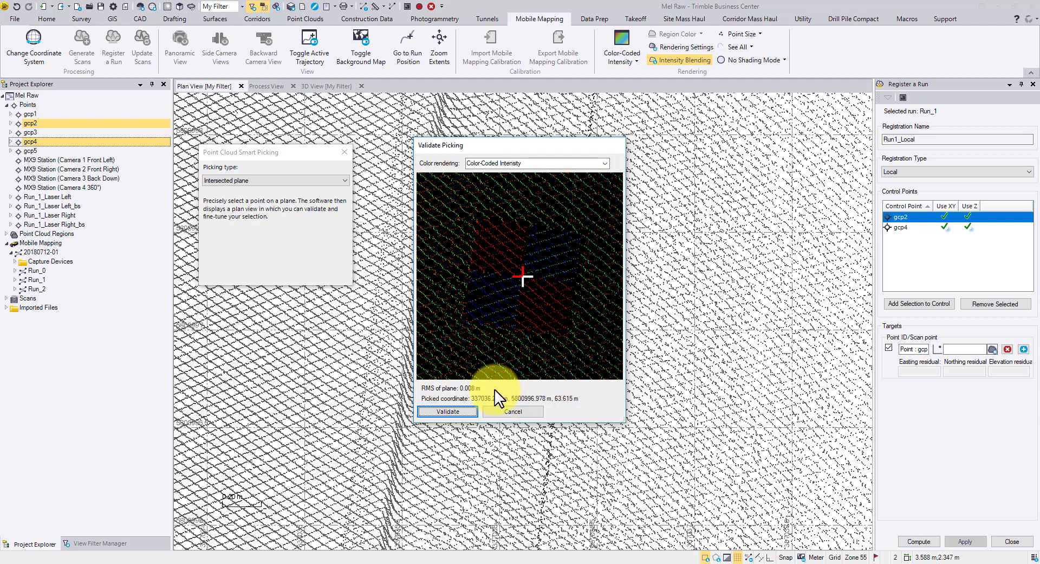
{"action": "mouse_move", "coordinate": [441, 402]}
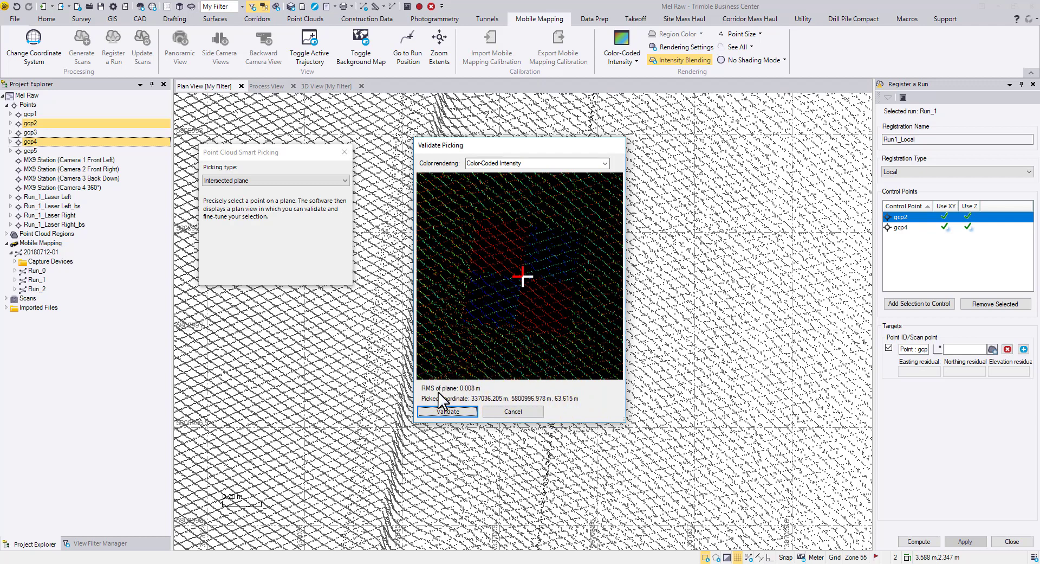
{"action": "left_click", "coordinate": [447, 410]}
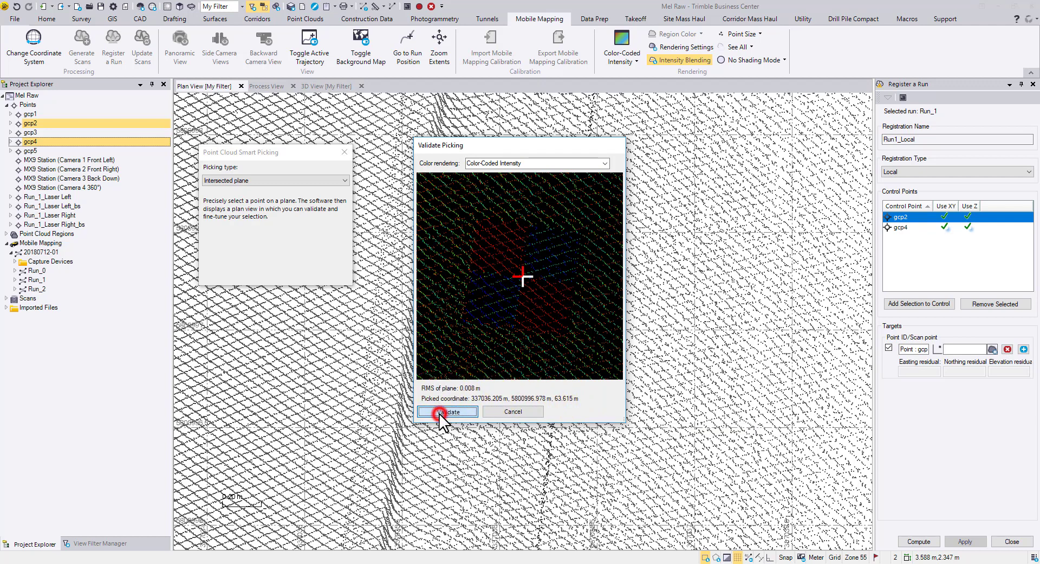
{"action": "left_click", "coordinate": [448, 412]}
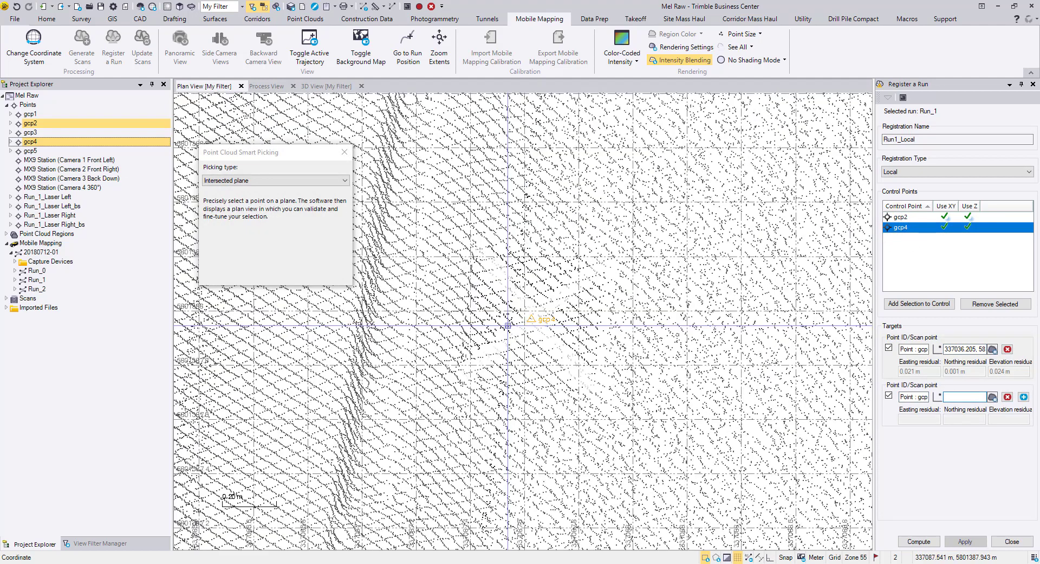
Pick and refine the gcp4 target point on the scan, then move to the Point Clouds ribbon
{"action": "left_click", "coordinate": [992, 396]}
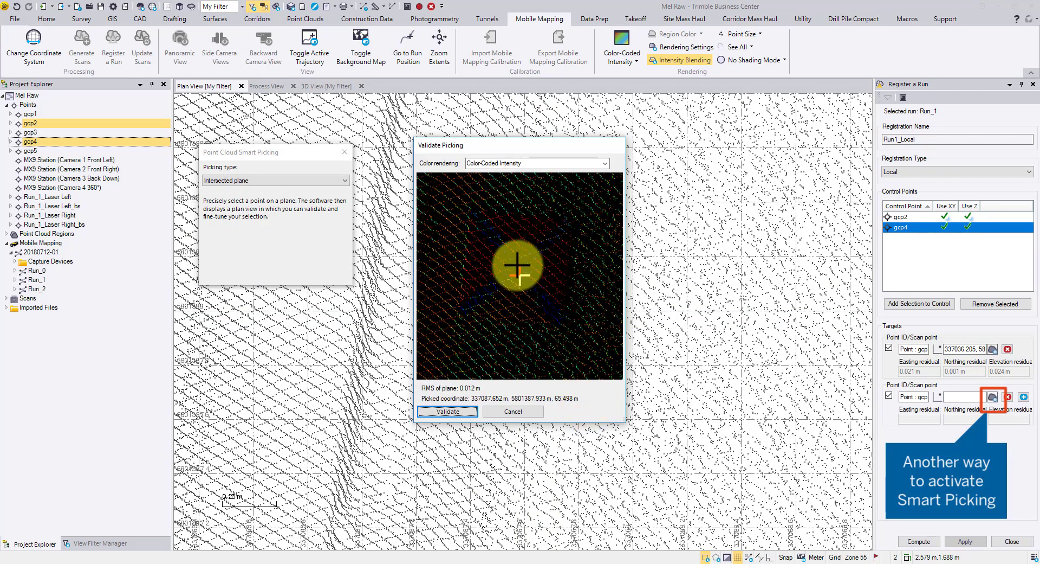
{"action": "left_click", "coordinate": [448, 411]}
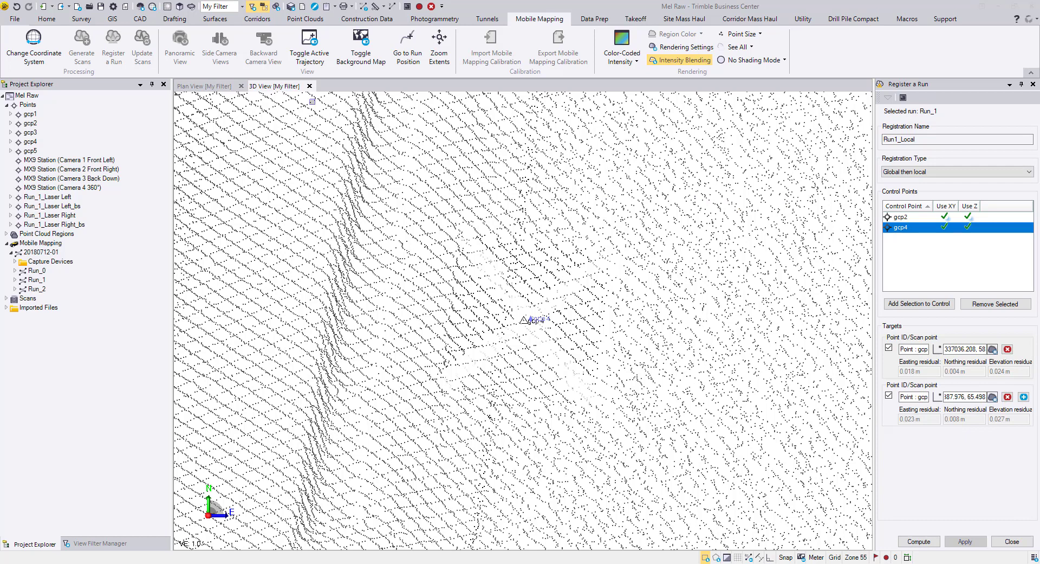
{"action": "left_click", "coordinate": [304, 18]}
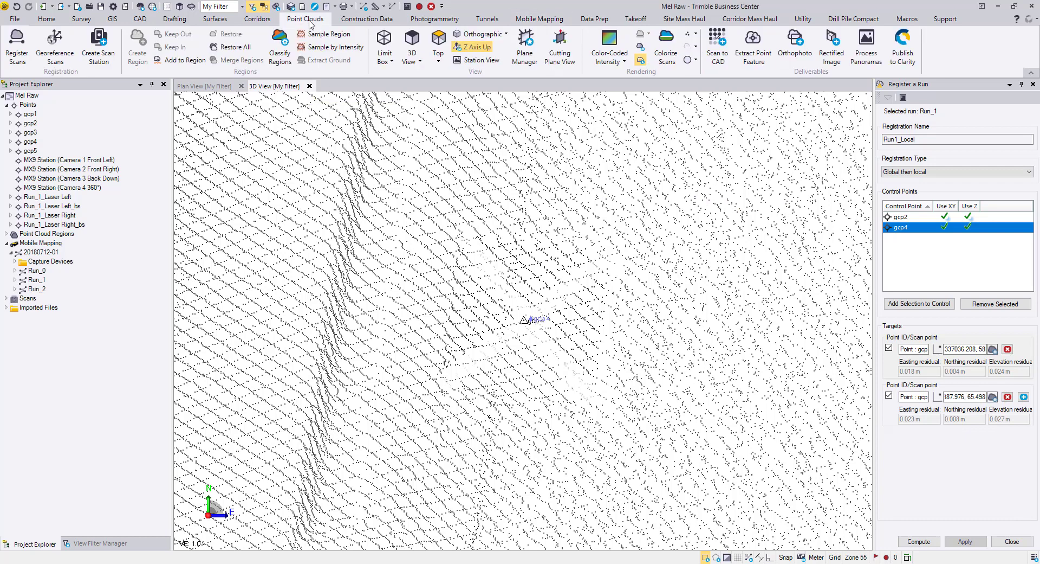
Create a limit box with origin gcp4 and 0.5 m length, width and height
{"action": "left_click", "coordinate": [384, 44]}
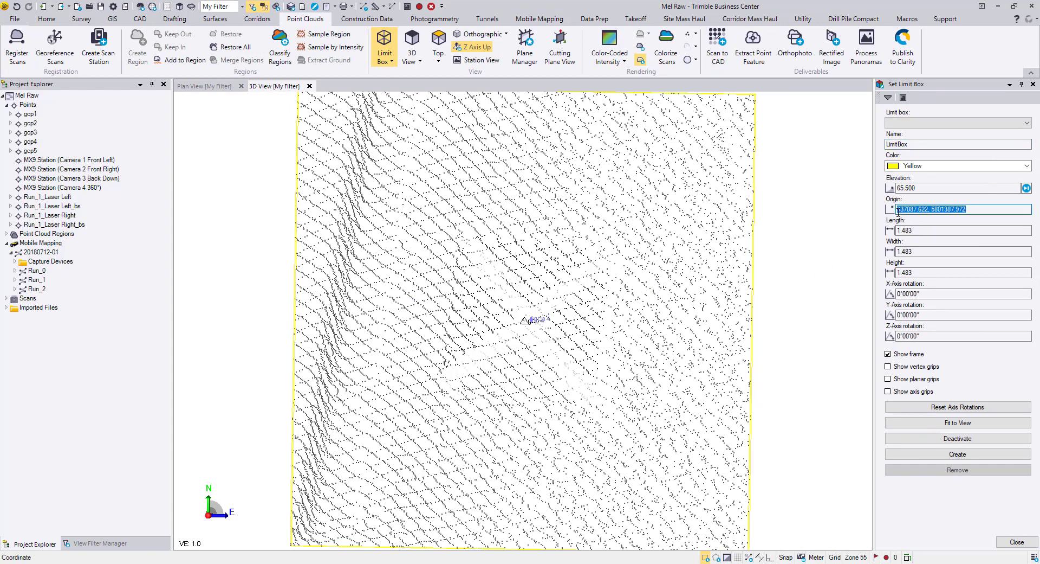
{"action": "type", "text": "gcp4"}
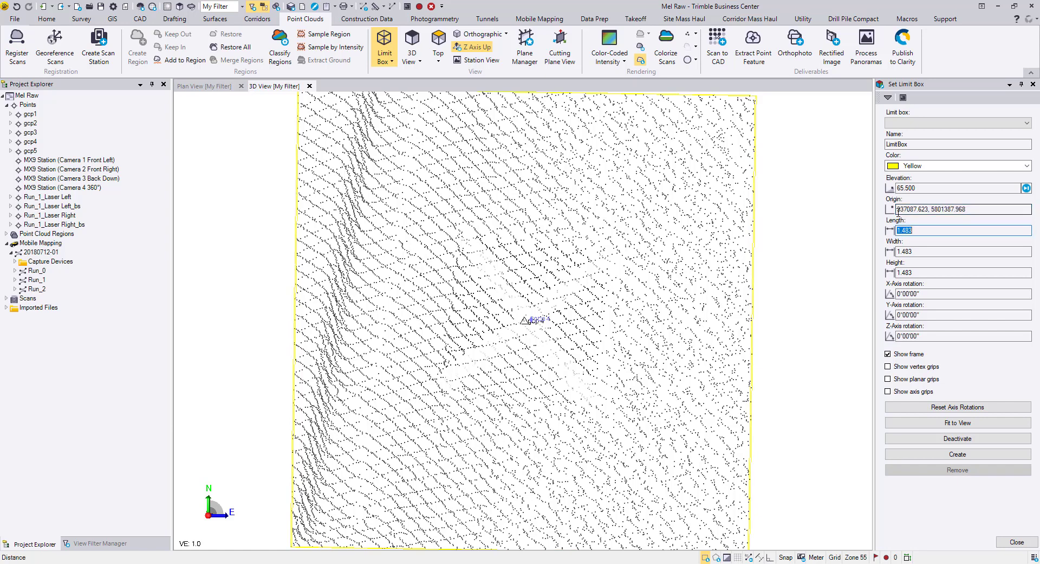
{"action": "type", "text": "0.500"}
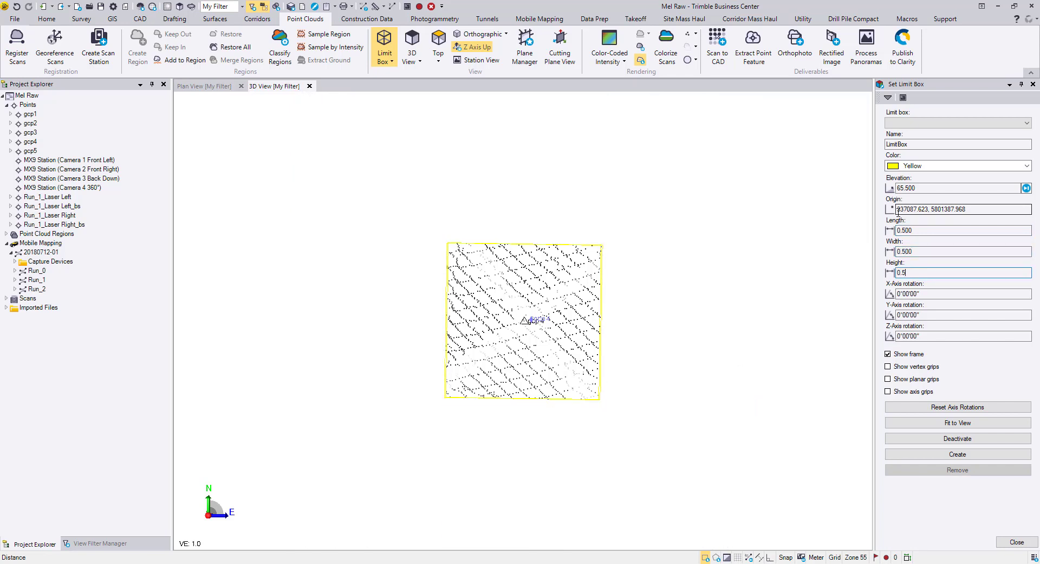
{"action": "left_click", "coordinate": [959, 294]}
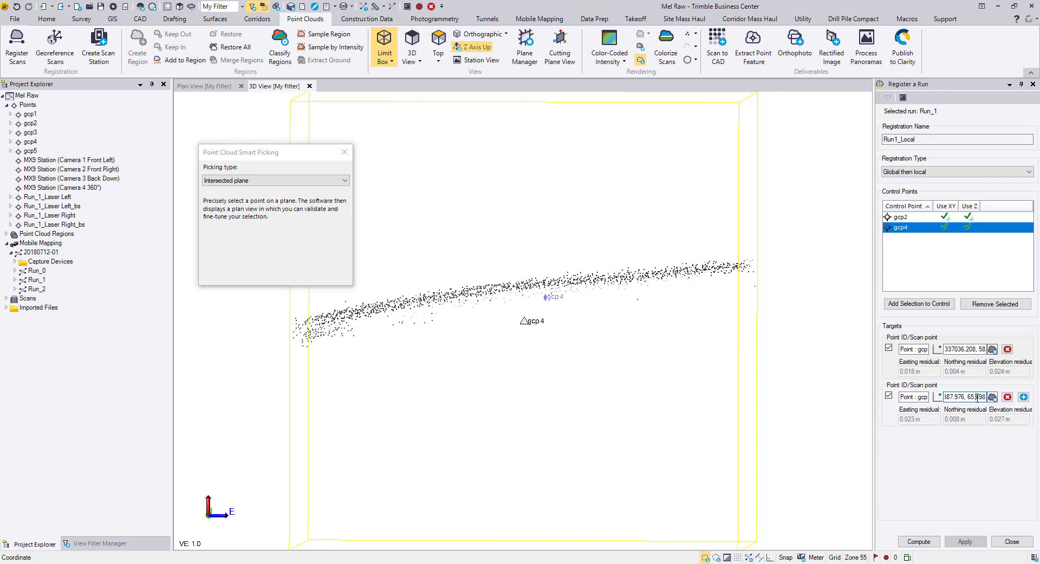
{"action": "mouse_move", "coordinate": [994, 397]}
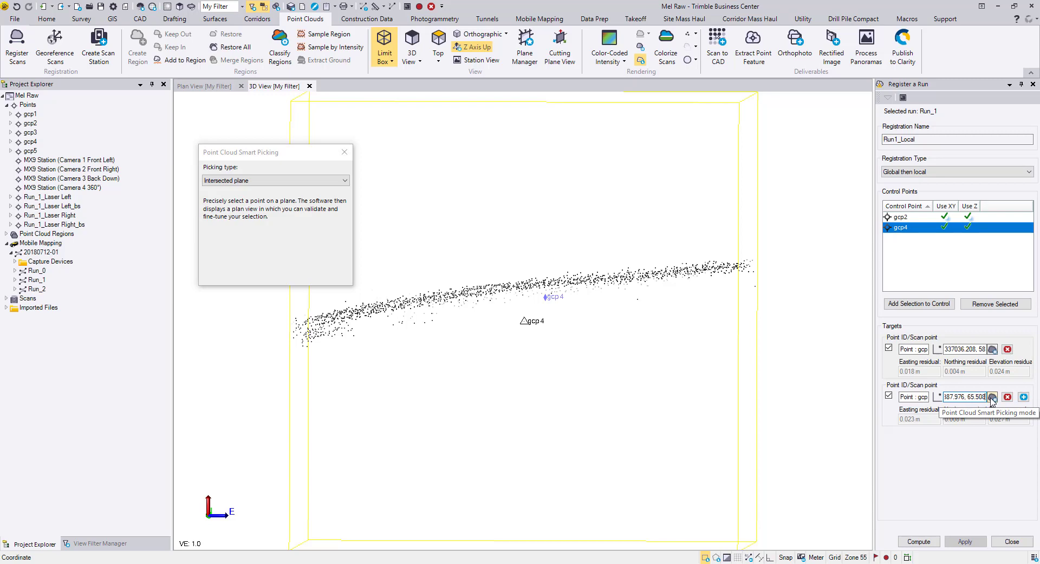
Pick gcp4's scan point on the ground plane in the side view
{"action": "left_click", "coordinate": [586, 314]}
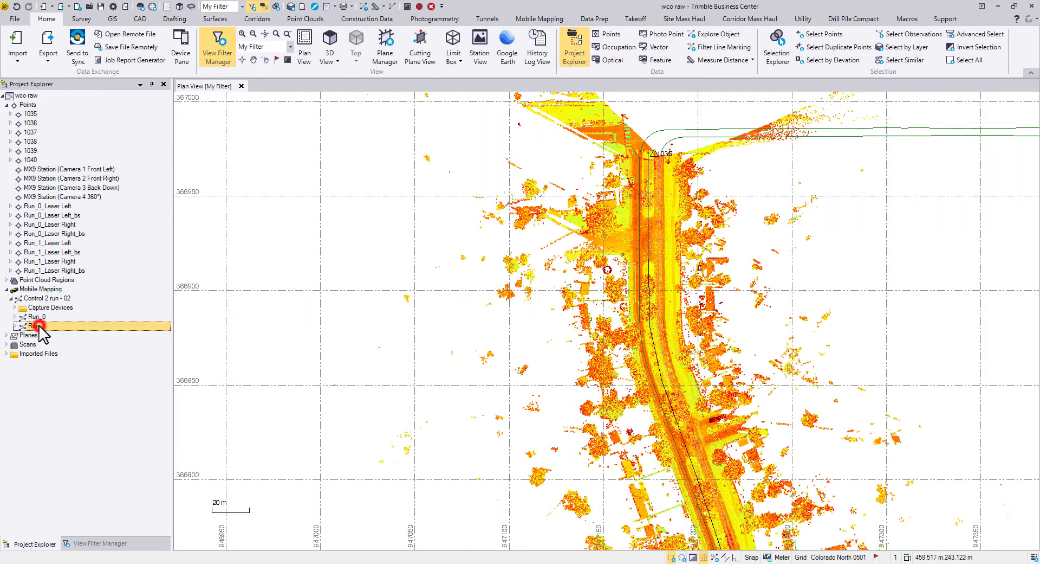
Start Register a Run on Run_1 and add points 1035 and 1036 as control
{"action": "right_click", "coordinate": [33, 325]}
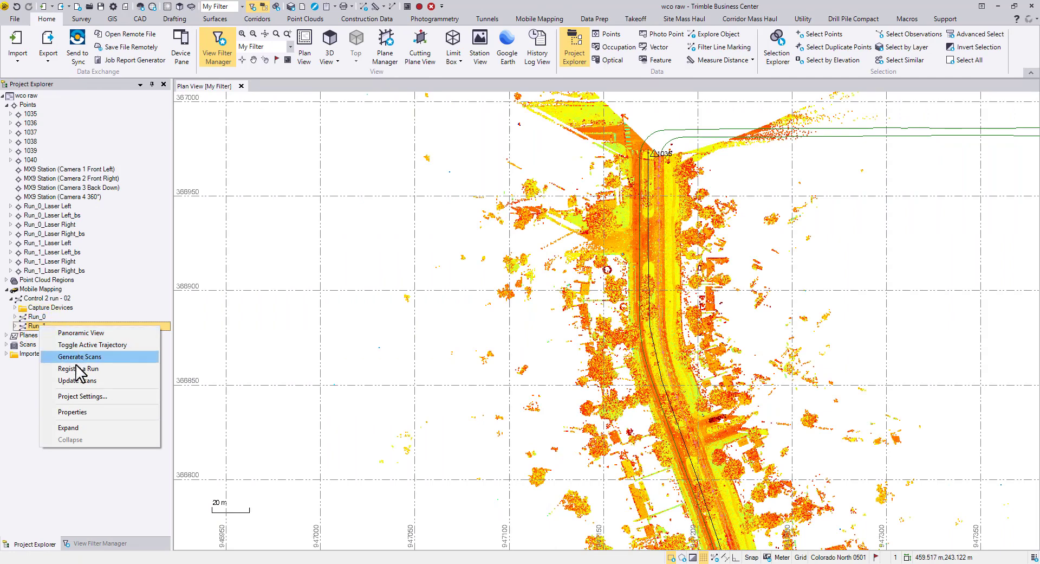
{"action": "left_click", "coordinate": [78, 368]}
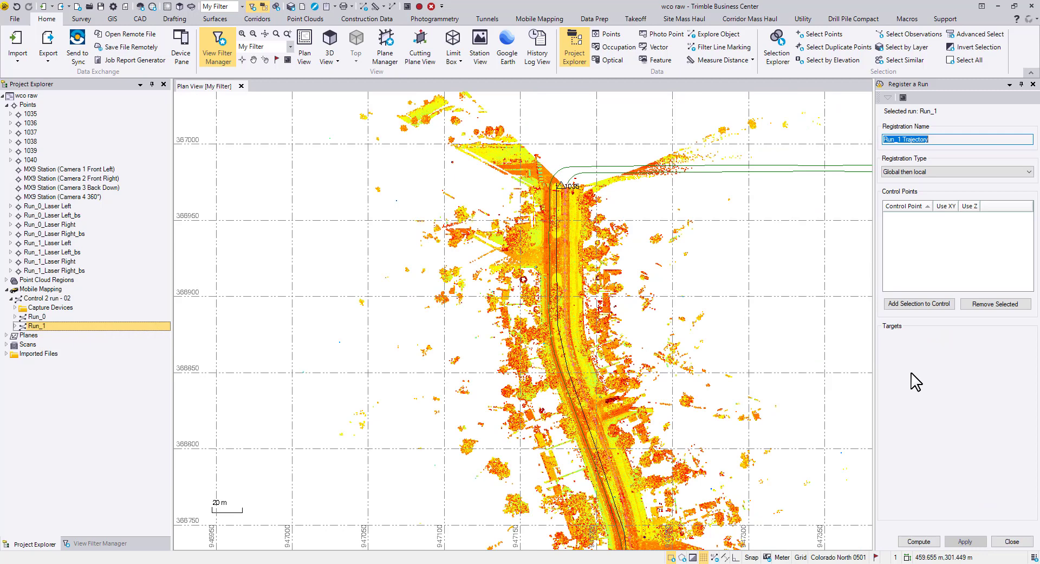
{"action": "left_click", "coordinate": [30, 114]}
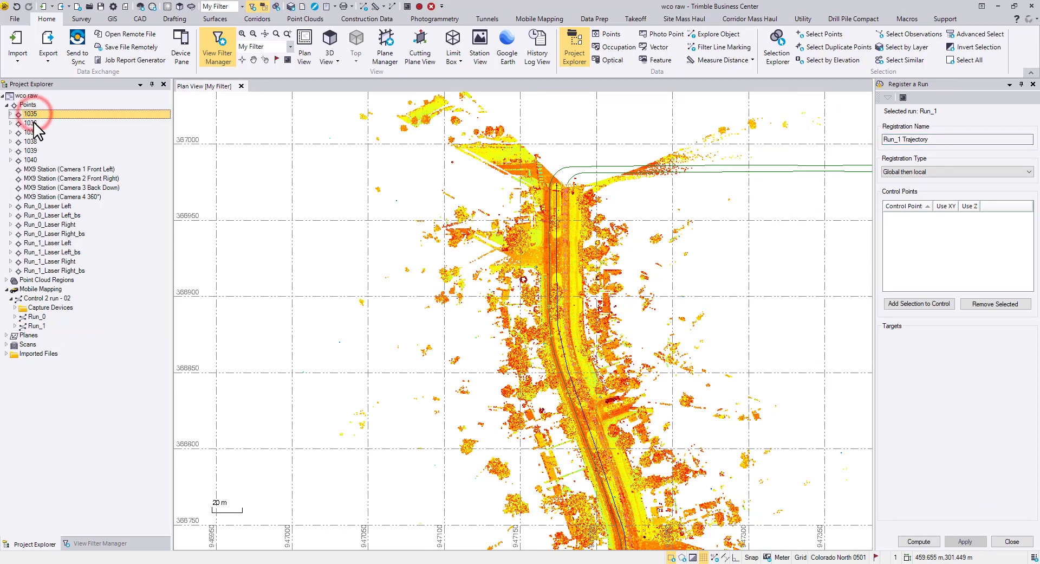
{"action": "left_click", "coordinate": [918, 303]}
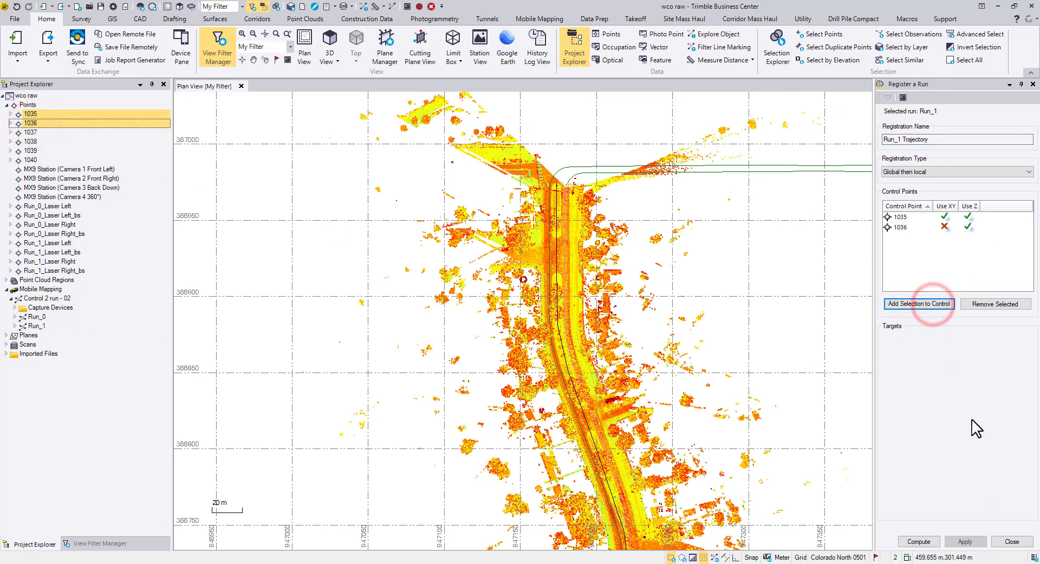
{"action": "left_click", "coordinate": [902, 217]}
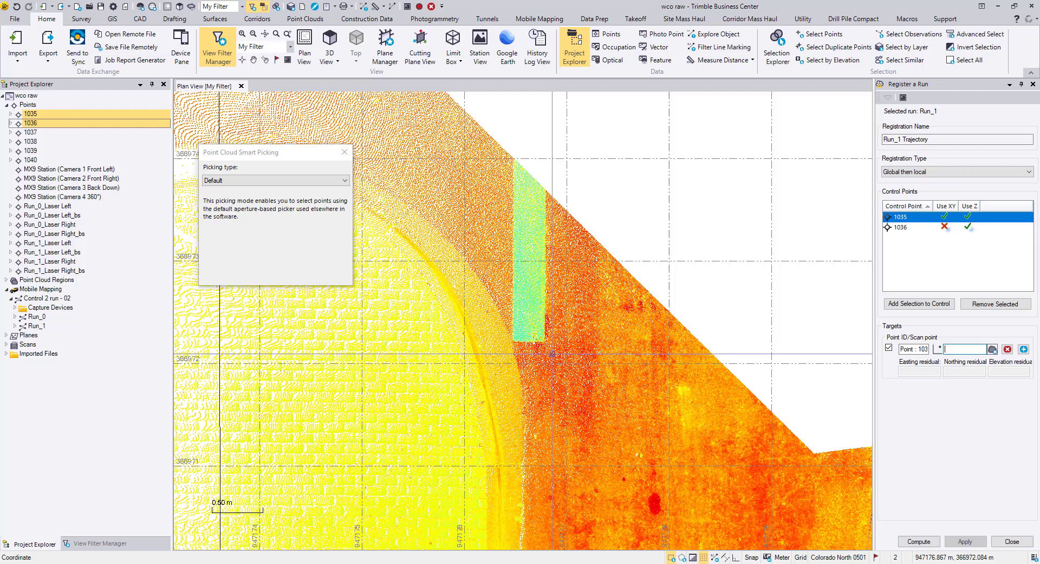
Set picking type to Roadmark, pick the marking corner for point 1035 and validate it
{"action": "left_click", "coordinate": [274, 180]}
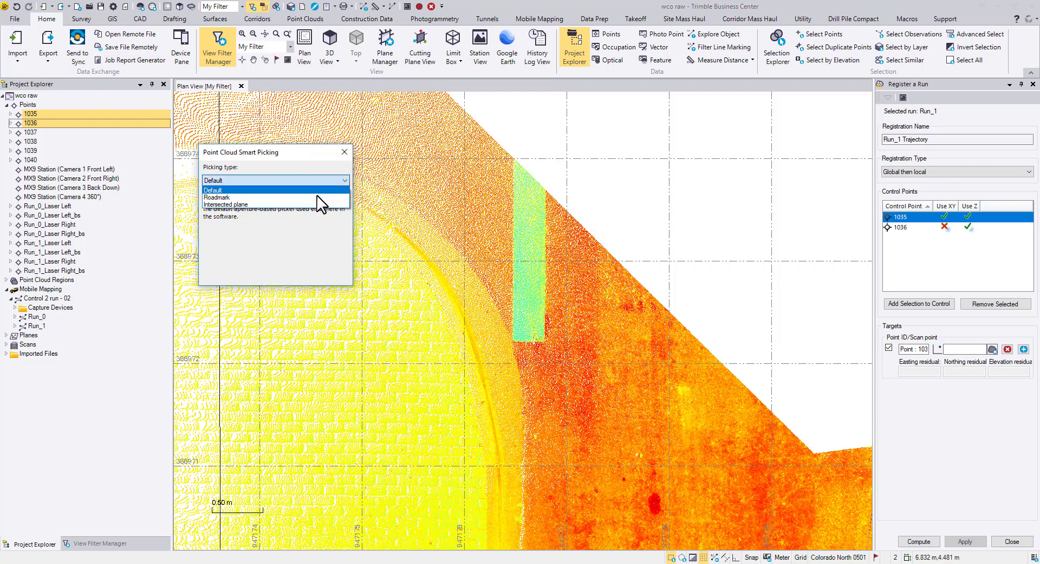
{"action": "left_click", "coordinate": [217, 197]}
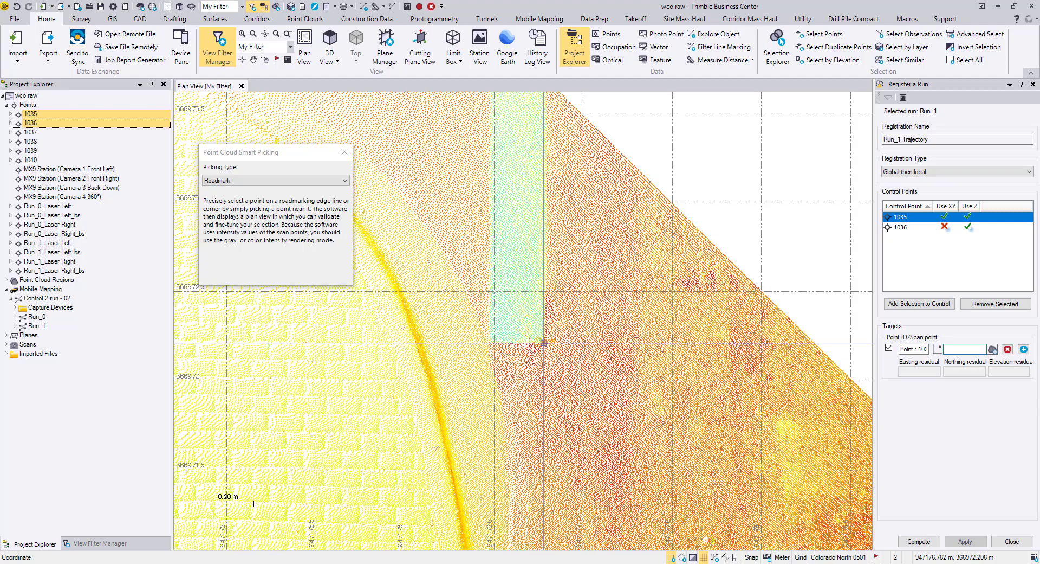
{"action": "left_click", "coordinate": [544, 338]}
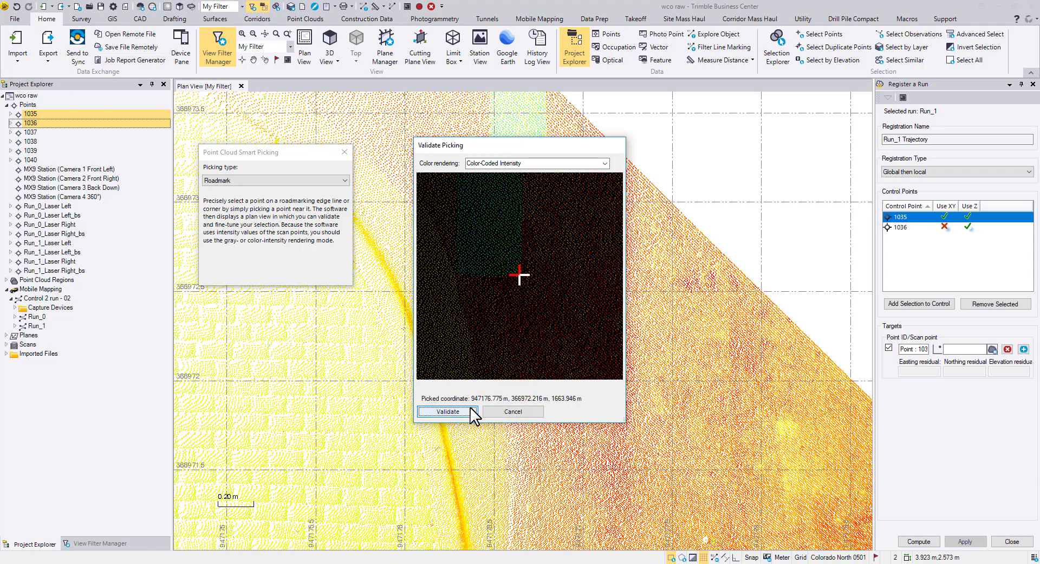
{"action": "left_click", "coordinate": [448, 411]}
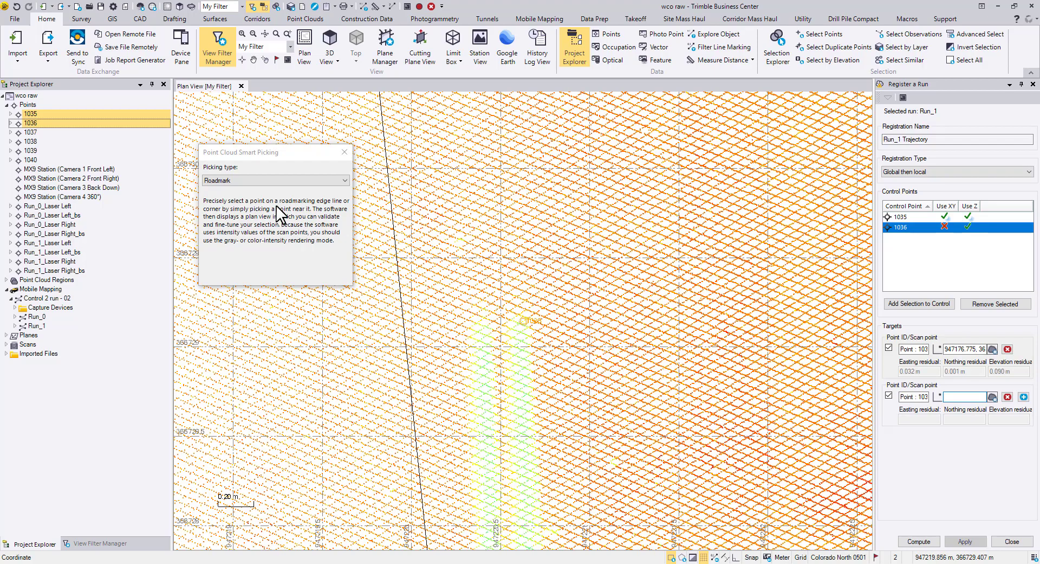
Switch the picking type to Default for control point 1036
{"action": "left_click", "coordinate": [275, 180]}
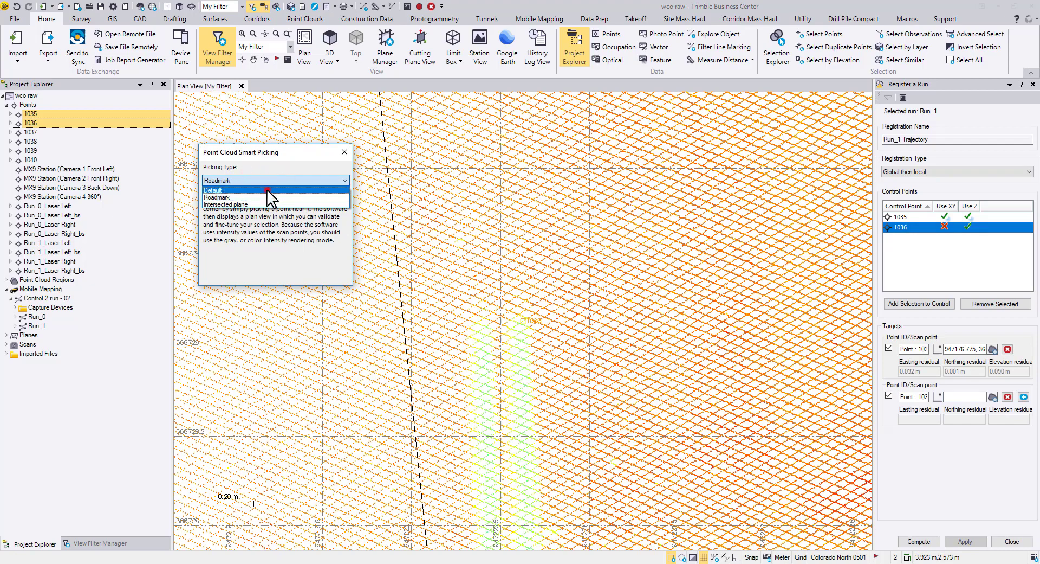
{"action": "left_click", "coordinate": [212, 190]}
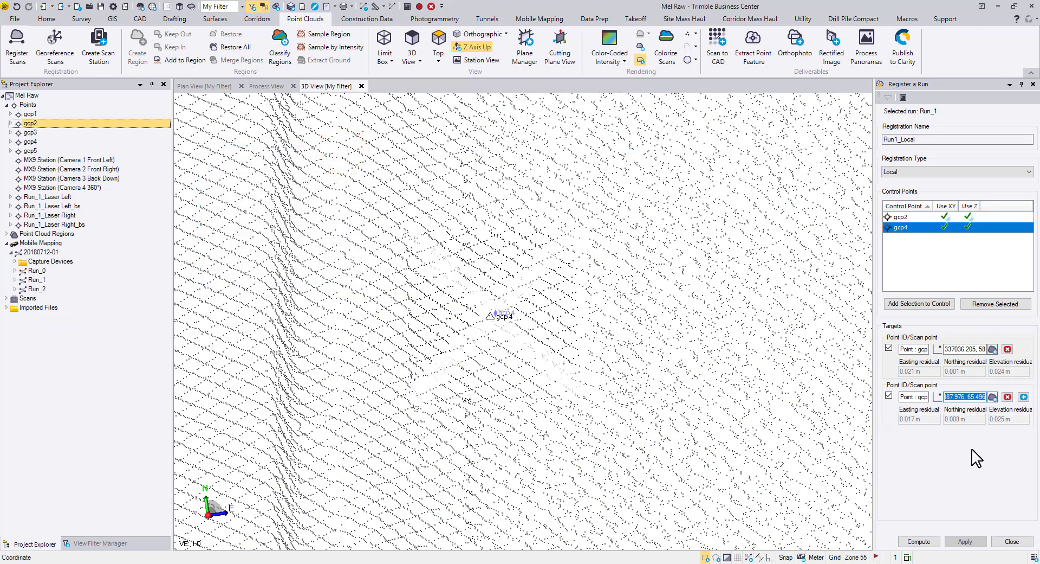
{"action": "mouse_move", "coordinate": [940, 539]}
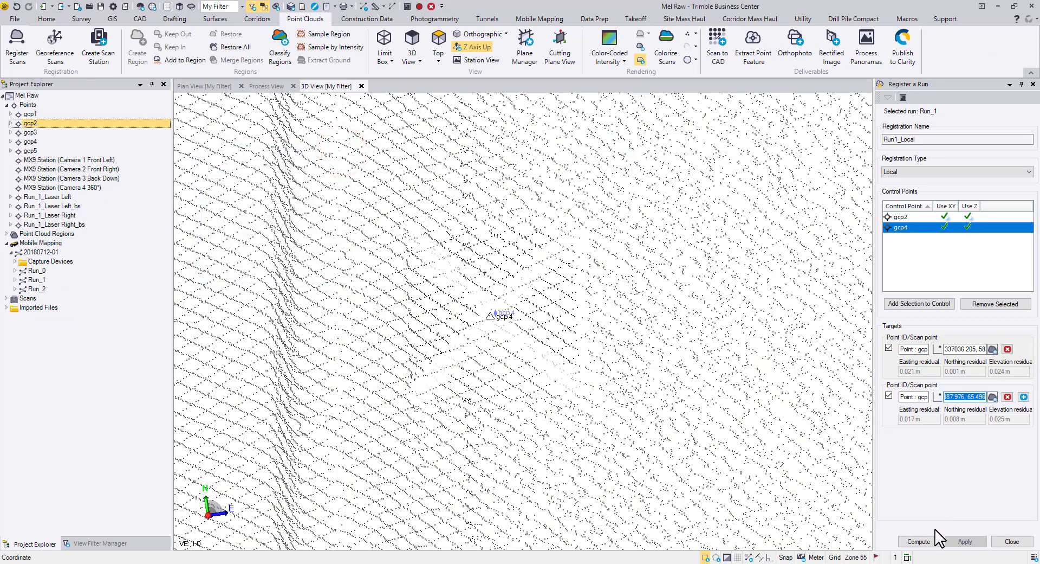
Compute the Local registration of Run_1 to gcp2 and gcp4, then return to the 3D view
{"action": "left_click", "coordinate": [918, 541]}
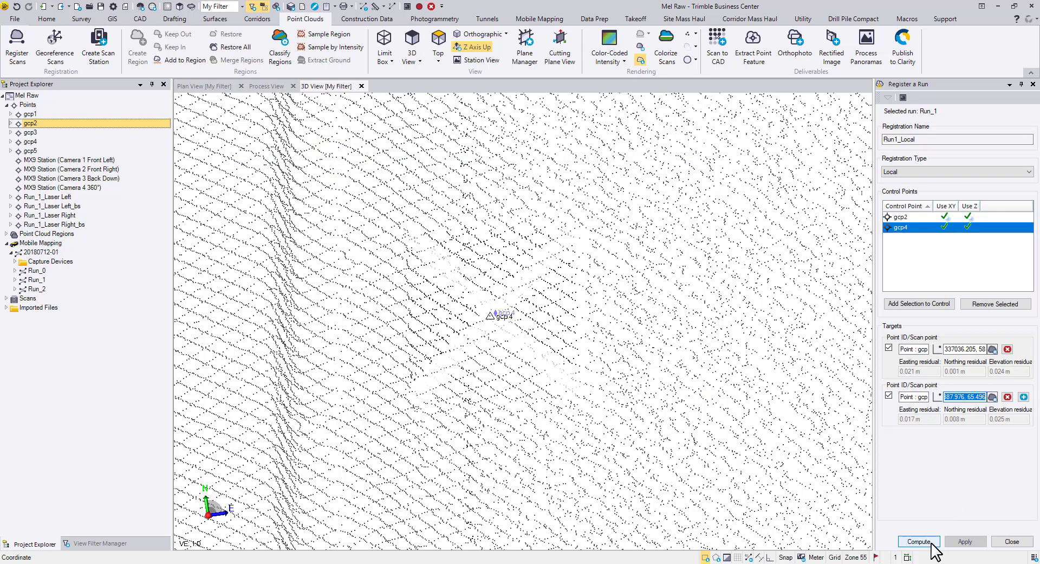
{"action": "left_click", "coordinate": [918, 541]}
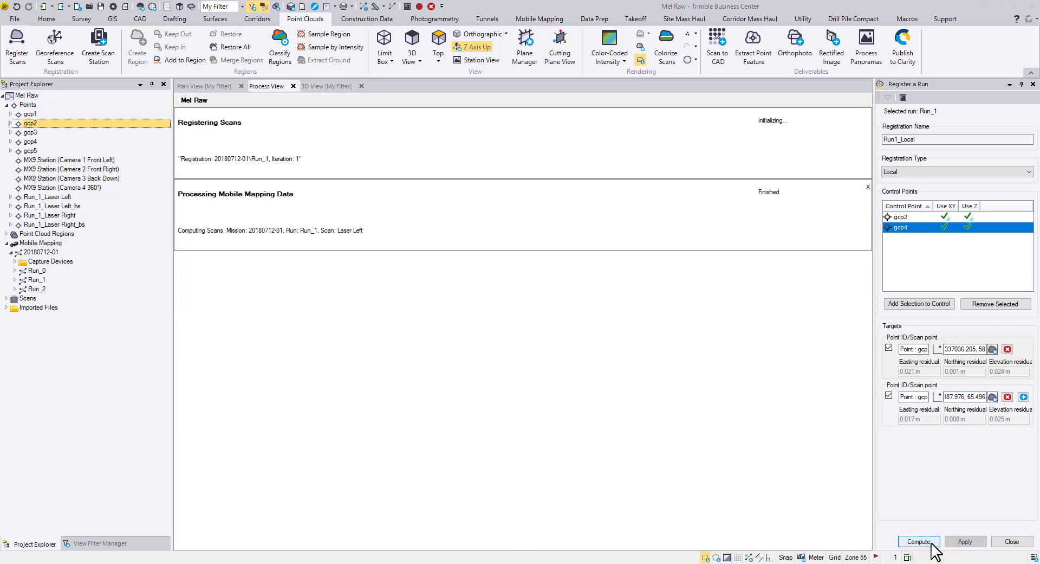
{"action": "left_click", "coordinate": [919, 541]}
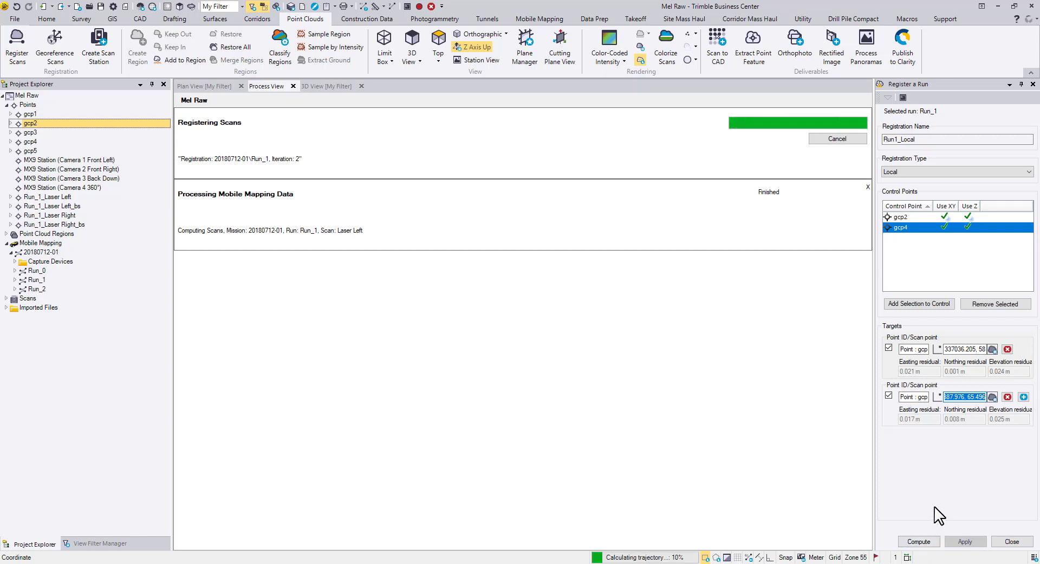
{"action": "left_click", "coordinate": [918, 541]}
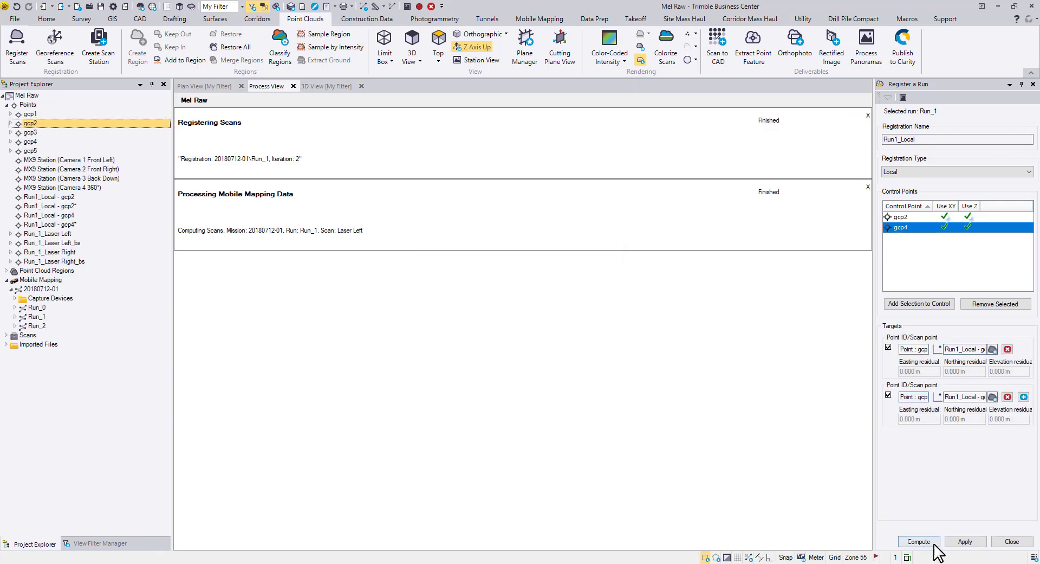
{"action": "left_click", "coordinate": [918, 540]}
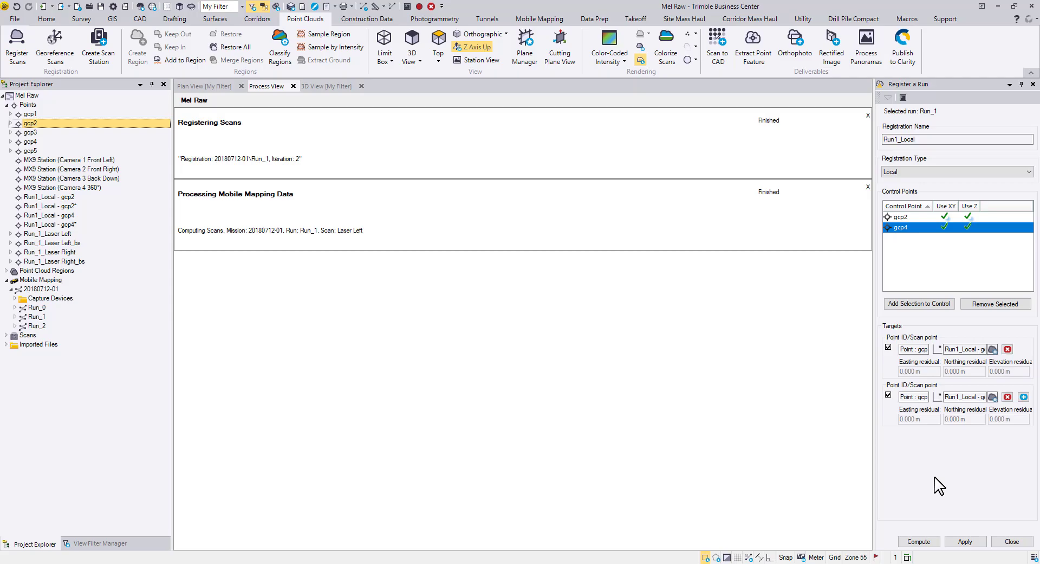
{"action": "left_click", "coordinate": [325, 86]}
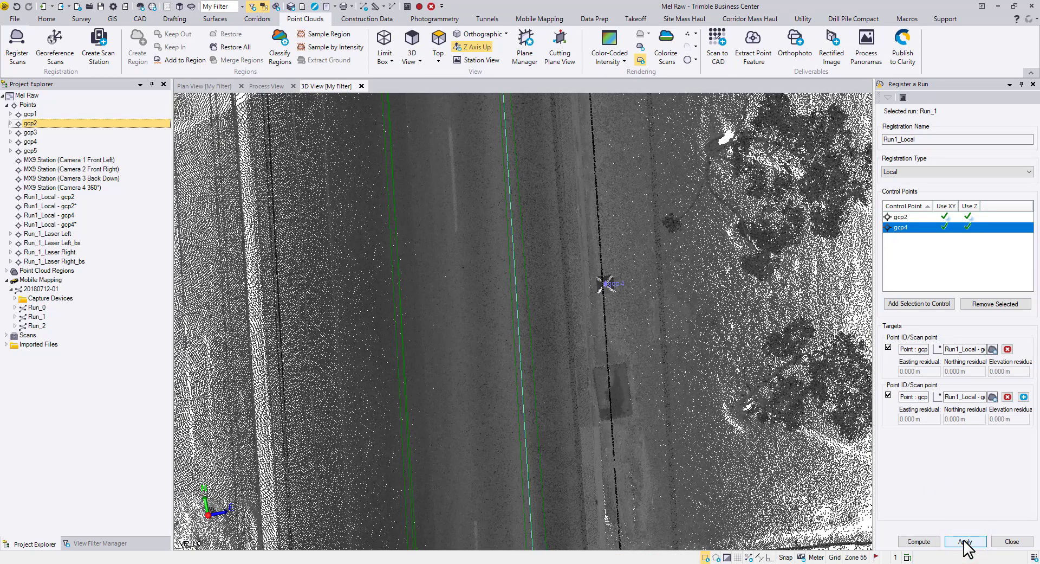
Apply the computed registration and expand Run_1's trajectories to show Run1_Local and its scans
{"action": "left_click", "coordinate": [966, 541]}
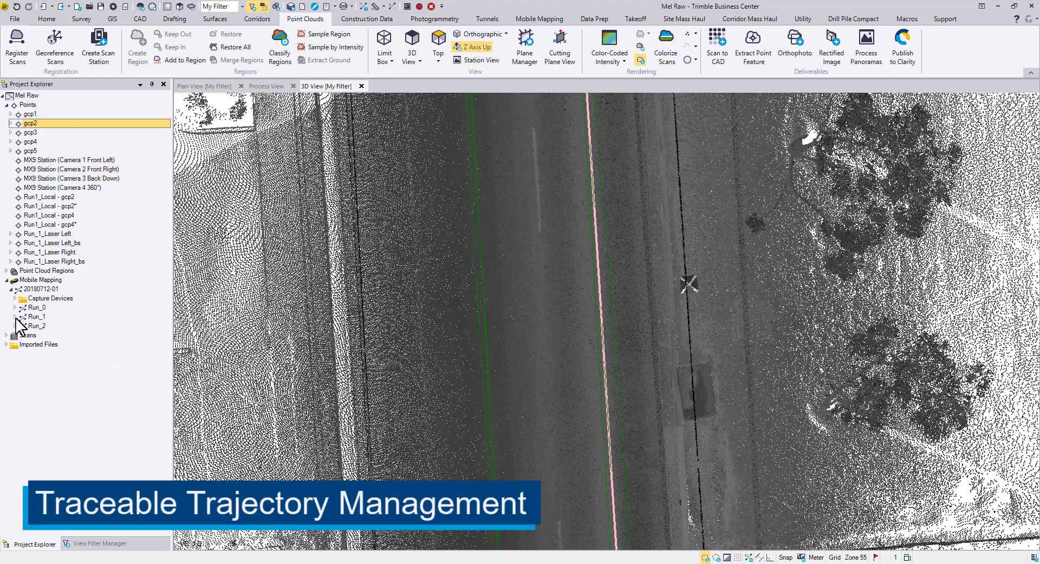
{"action": "left_click", "coordinate": [17, 316]}
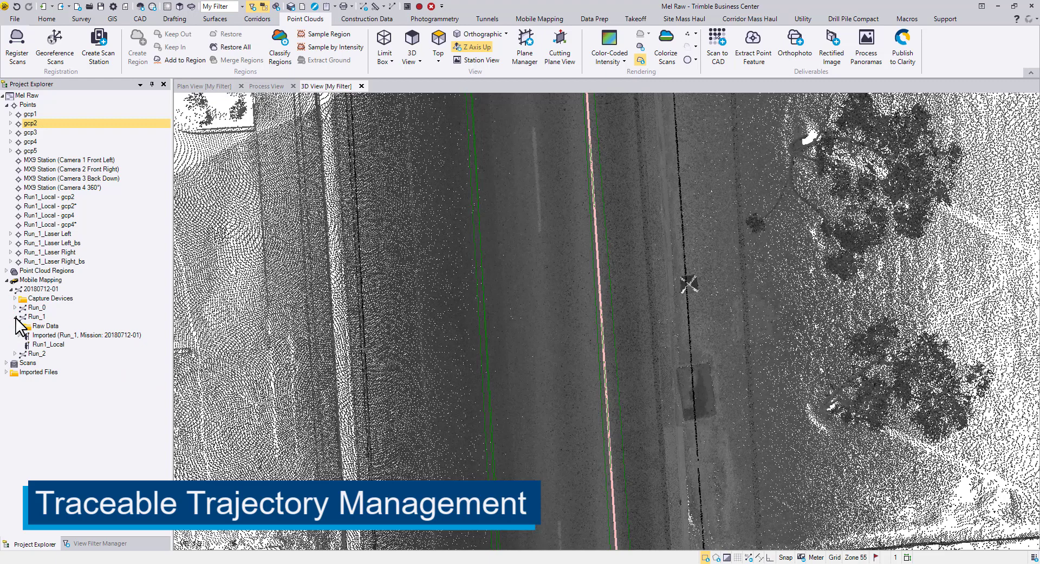
{"action": "mouse_move", "coordinate": [53, 345]}
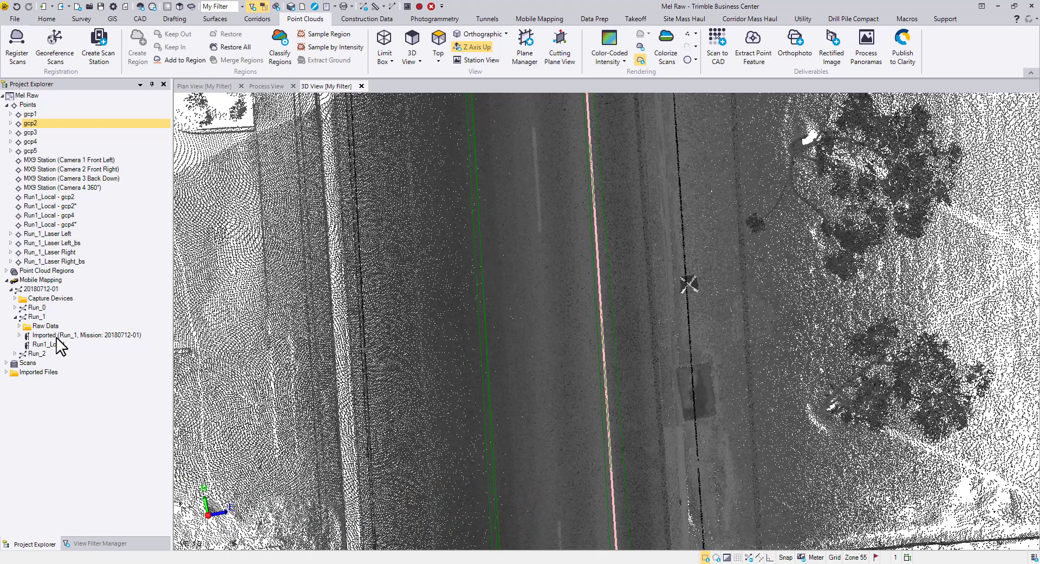
{"action": "left_click", "coordinate": [47, 343]}
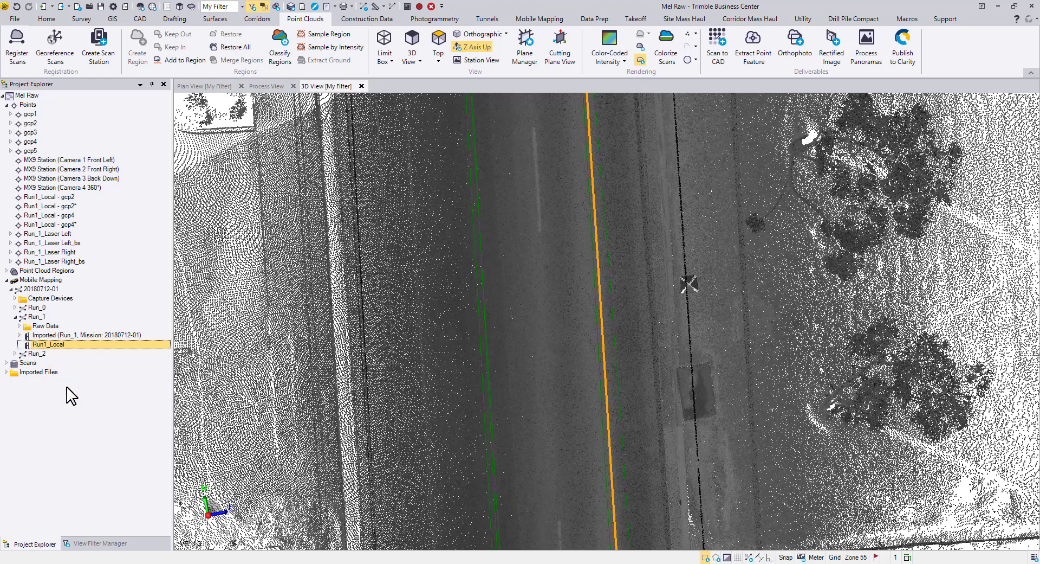
{"action": "left_click", "coordinate": [22, 335]}
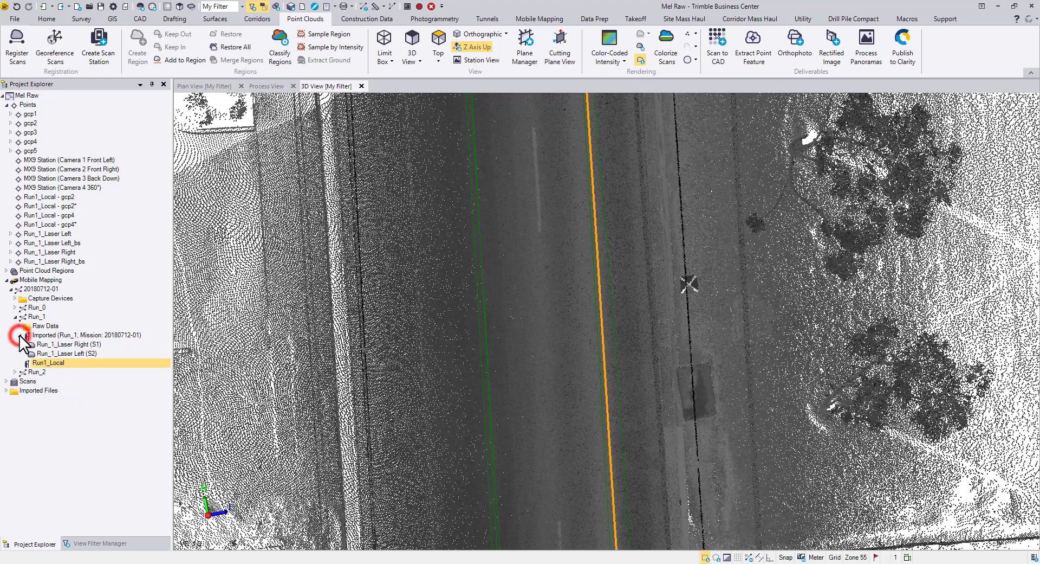
{"action": "left_click", "coordinate": [19, 335]}
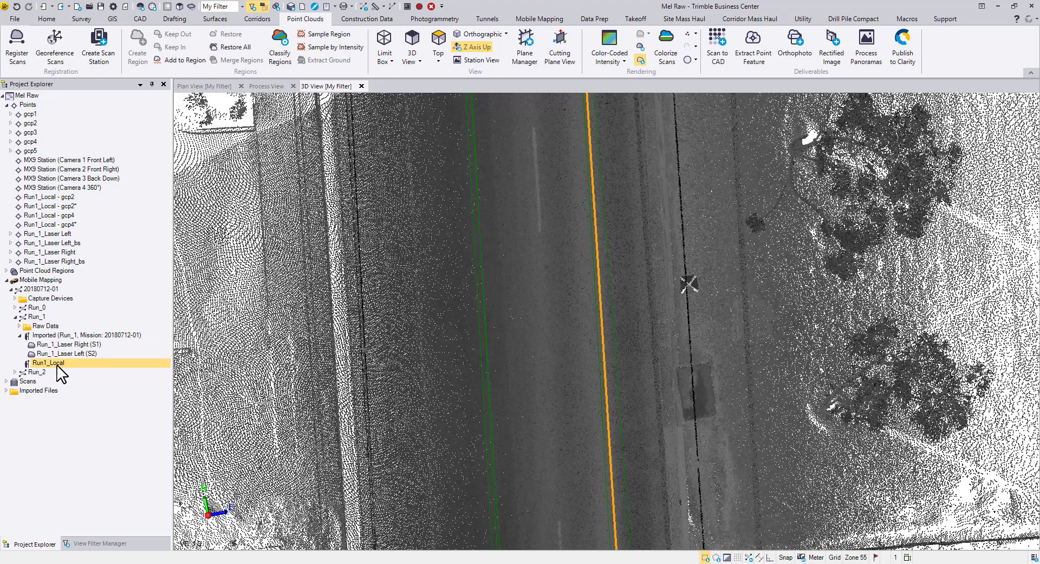
Update Run_1's scans using the Run1_Local trajectory and return to the 3D view
{"action": "right_click", "coordinate": [48, 362]}
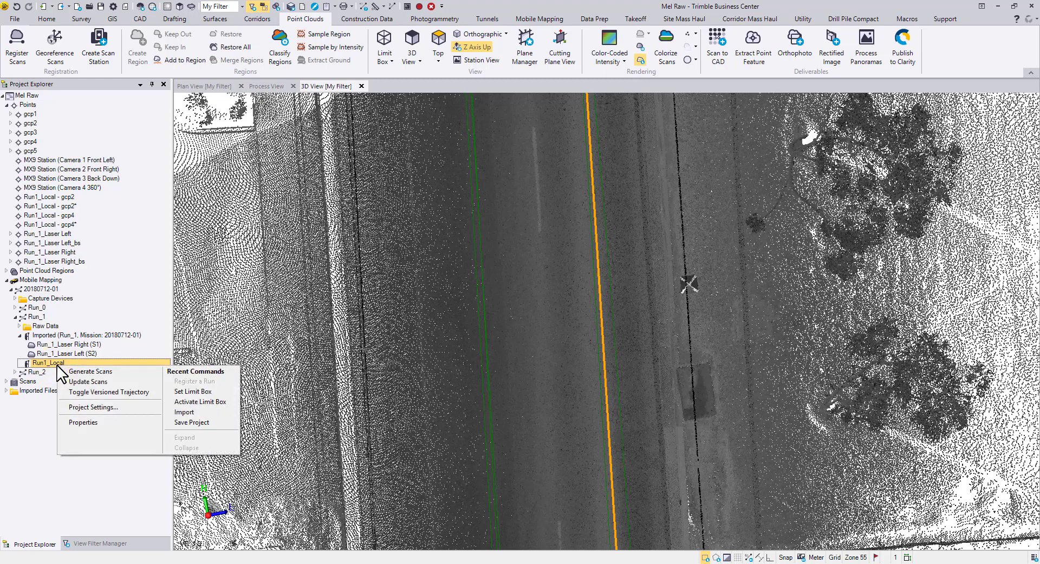
{"action": "mouse_move", "coordinate": [87, 385]}
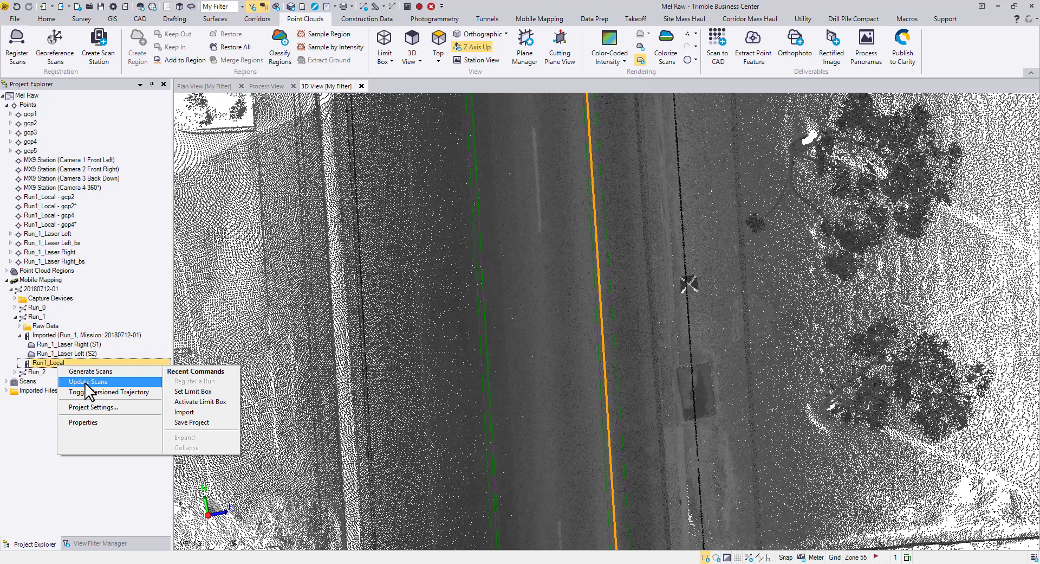
{"action": "left_click", "coordinate": [87, 381]}
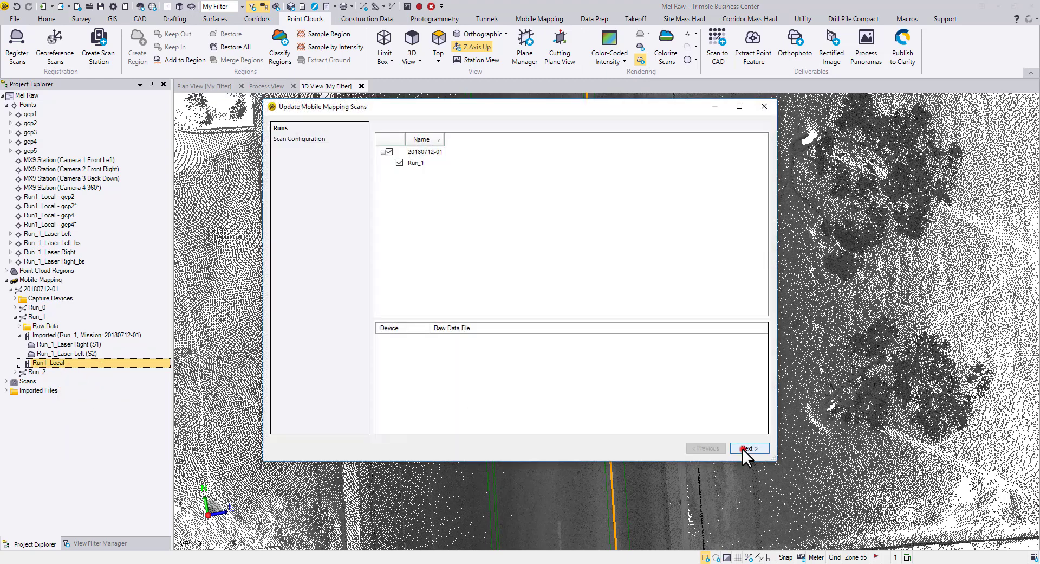
{"action": "left_click", "coordinate": [749, 448]}
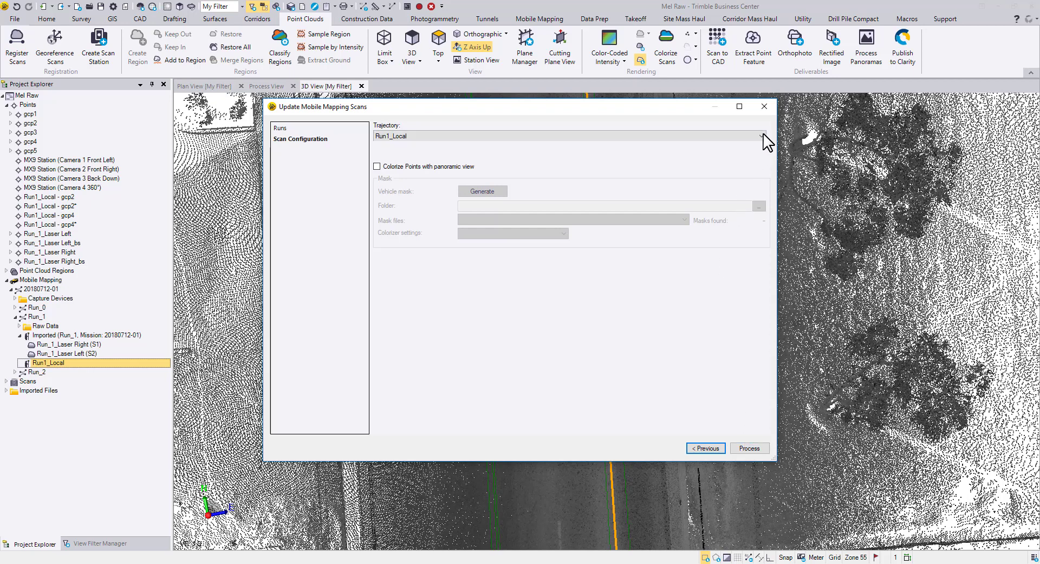
{"action": "left_click", "coordinate": [760, 136]}
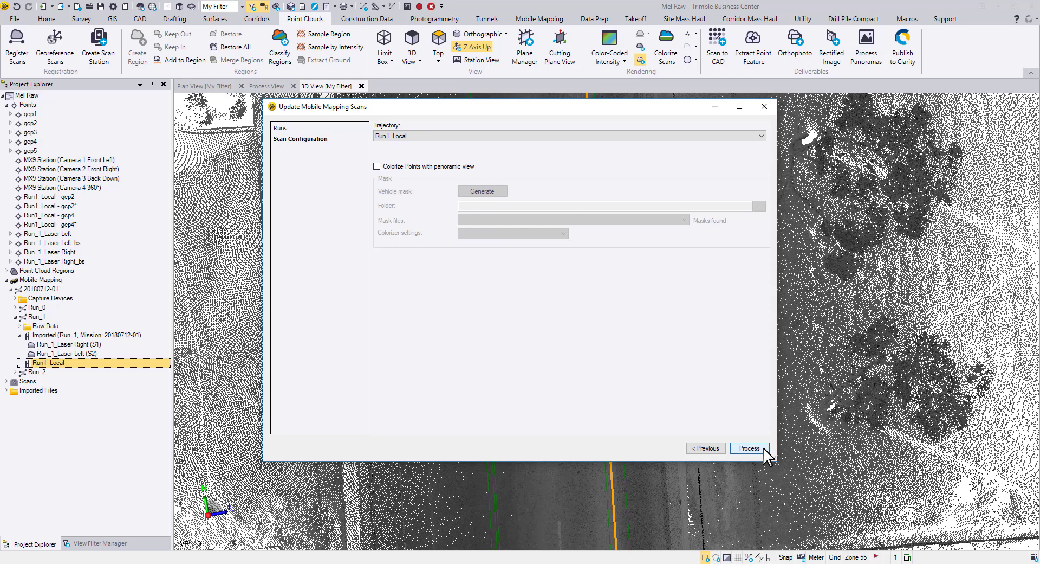
{"action": "left_click", "coordinate": [749, 447]}
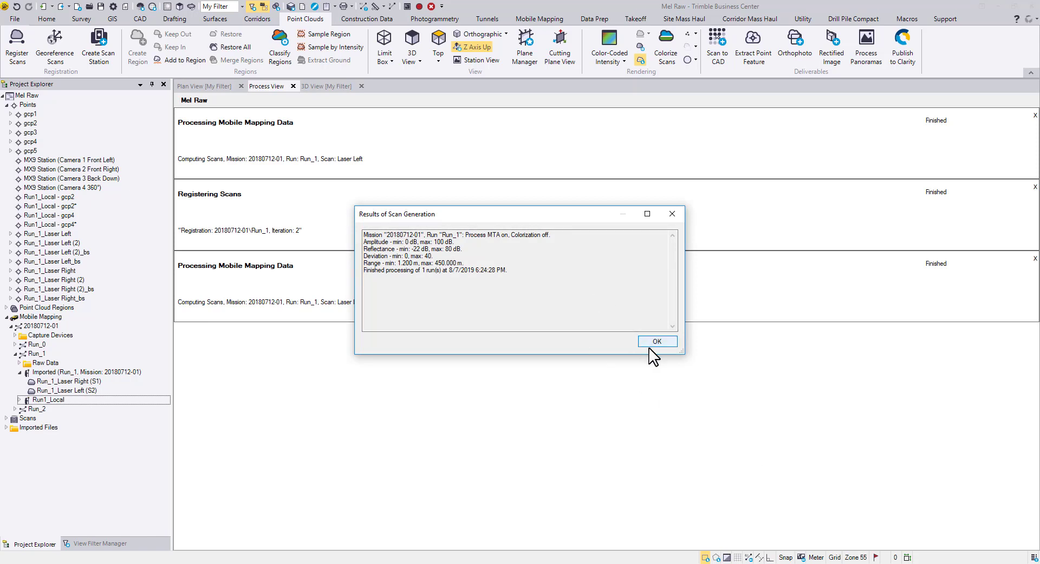
{"action": "left_click", "coordinate": [657, 341]}
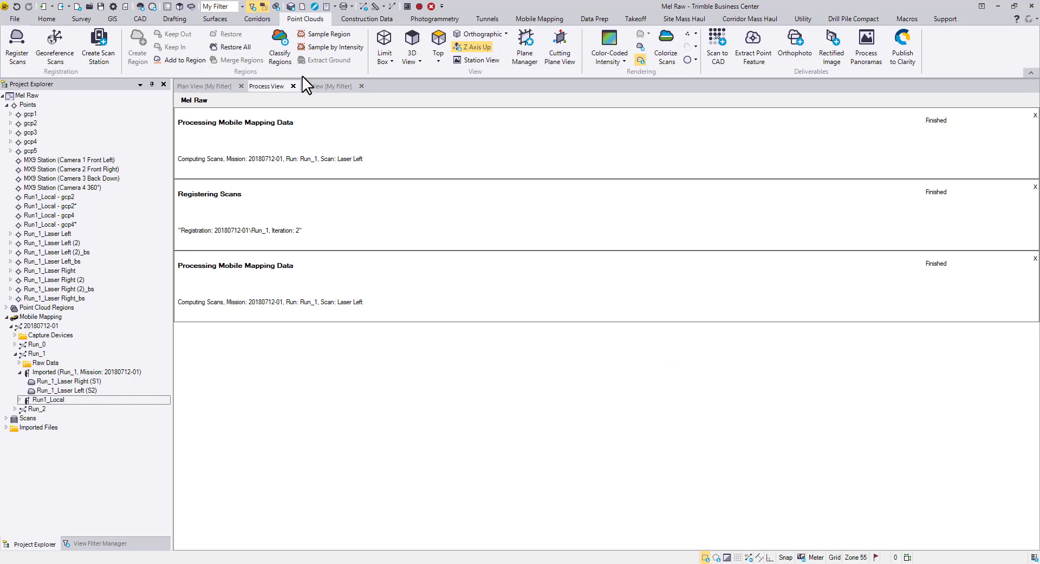
{"action": "left_click", "coordinate": [326, 86]}
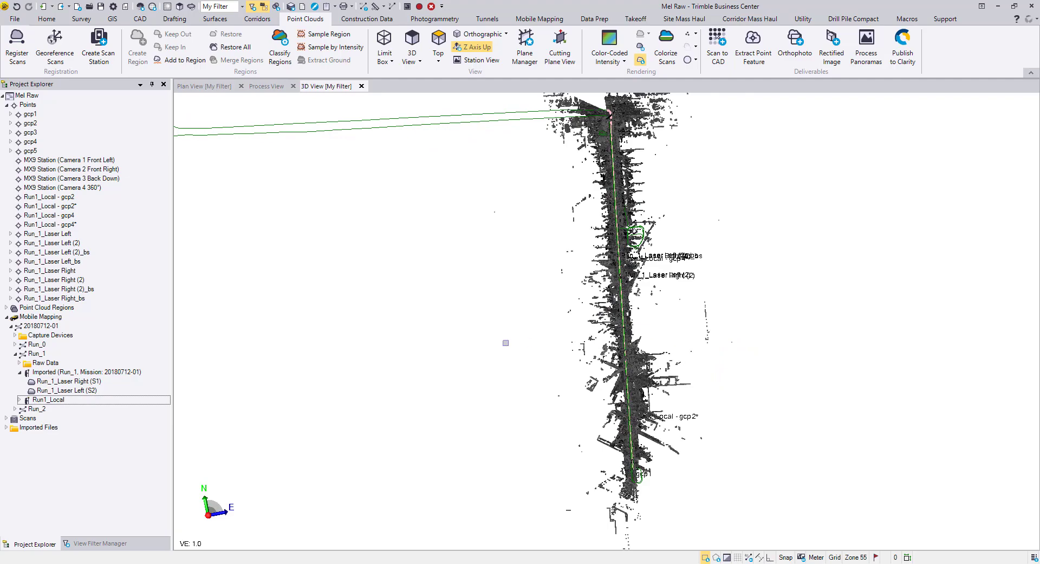
In the View Filter Manager, hide the laser scans from the 3D view
{"action": "left_click", "coordinate": [100, 543]}
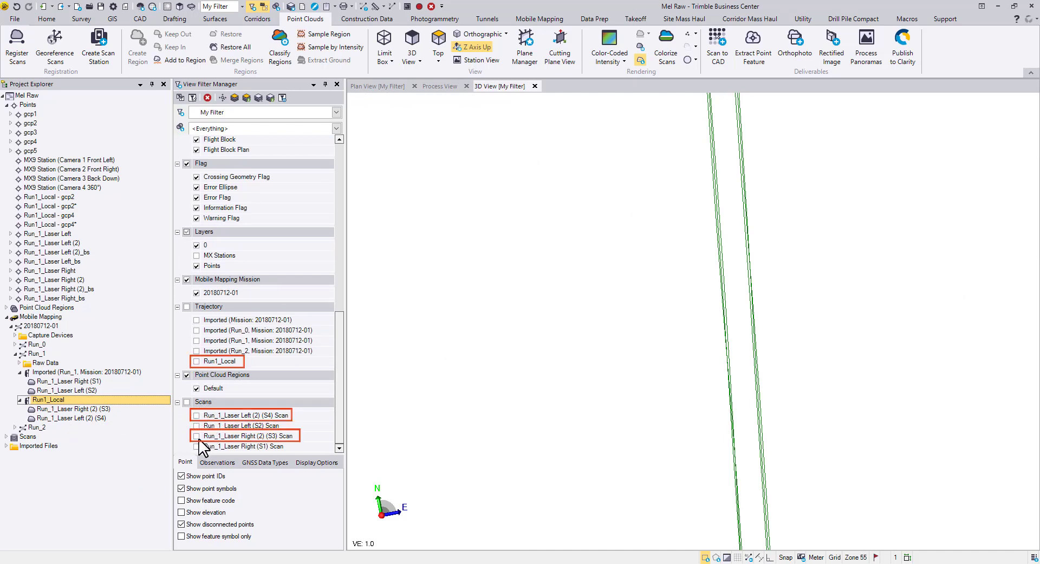
{"action": "right_click", "coordinate": [48, 398]}
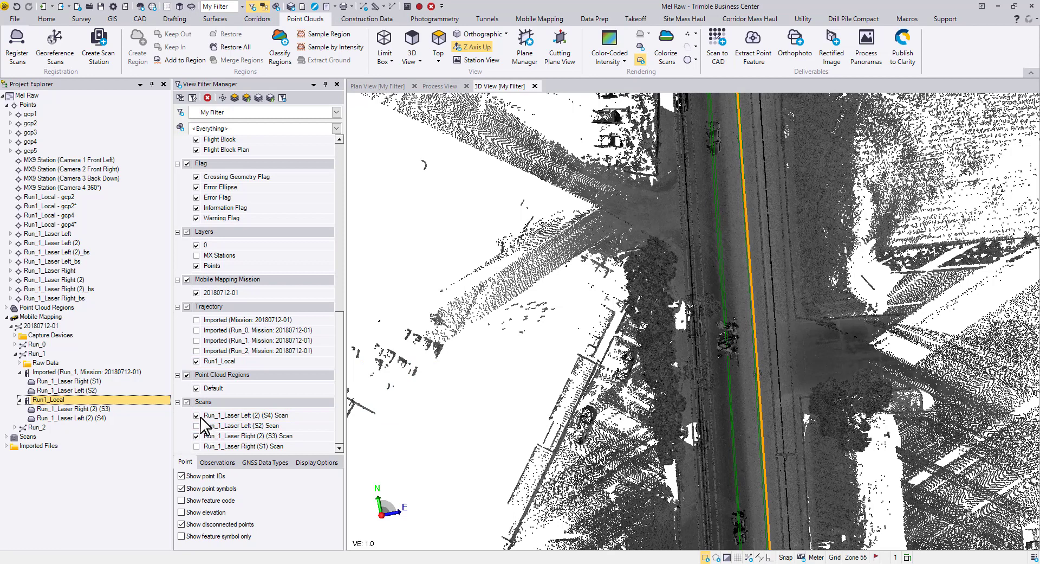
{"action": "left_click", "coordinate": [196, 415]}
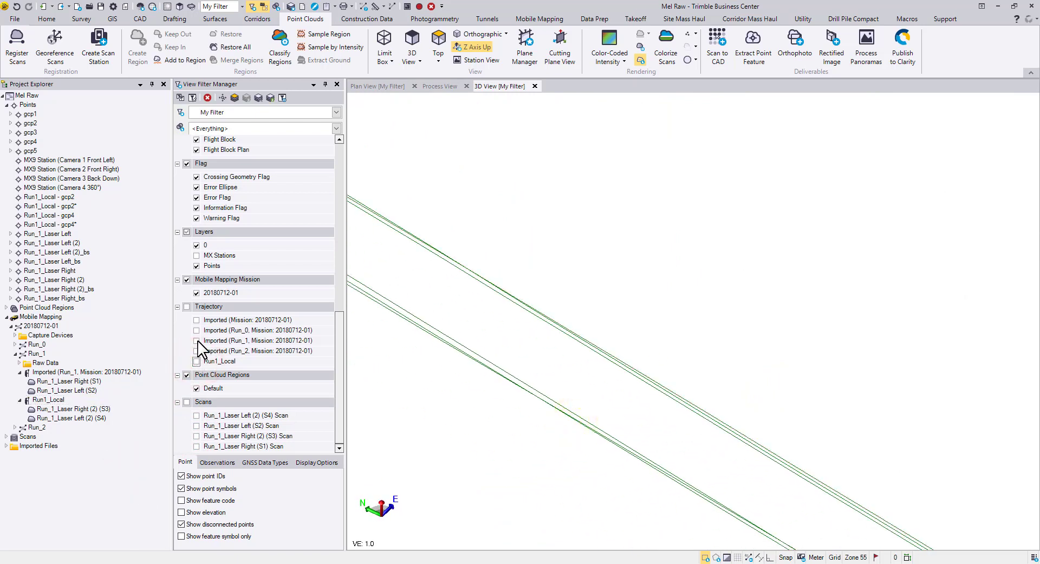
Show the imported Run_1 and Run1_Local trajectories for comparison
{"action": "left_click", "coordinate": [196, 340]}
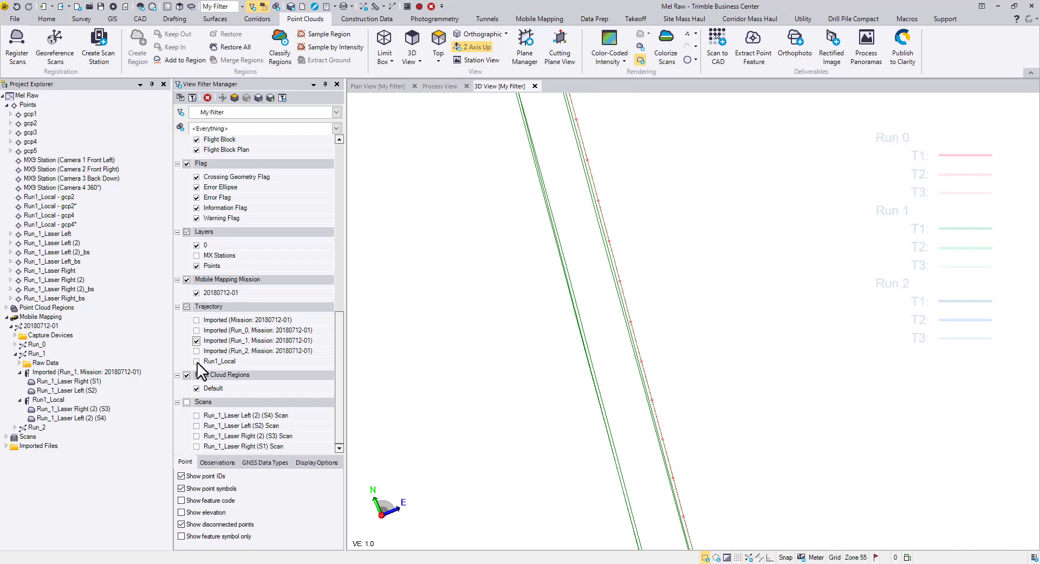
{"action": "left_click", "coordinate": [196, 361]}
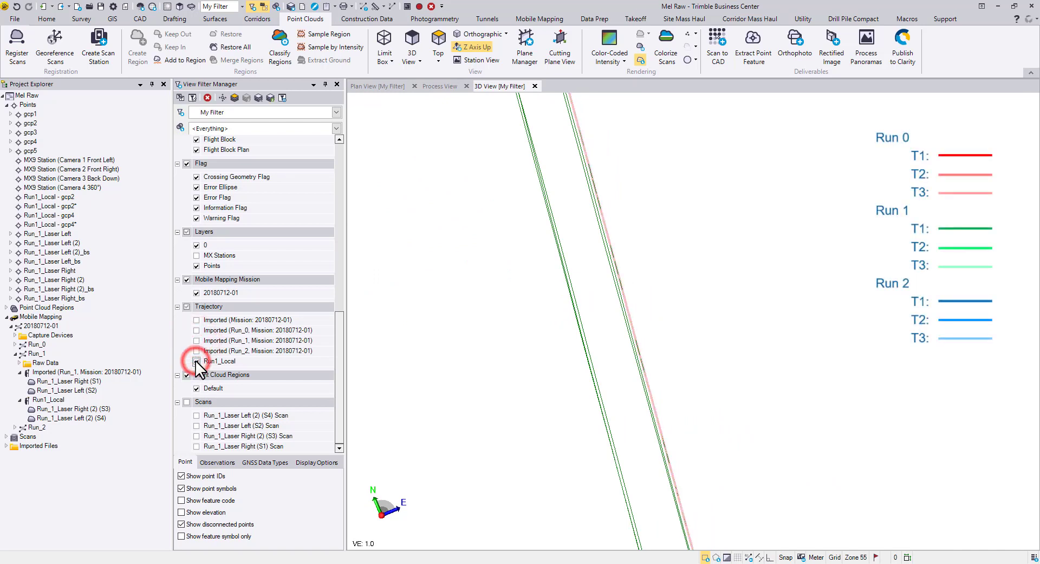
{"action": "left_click", "coordinate": [196, 361]}
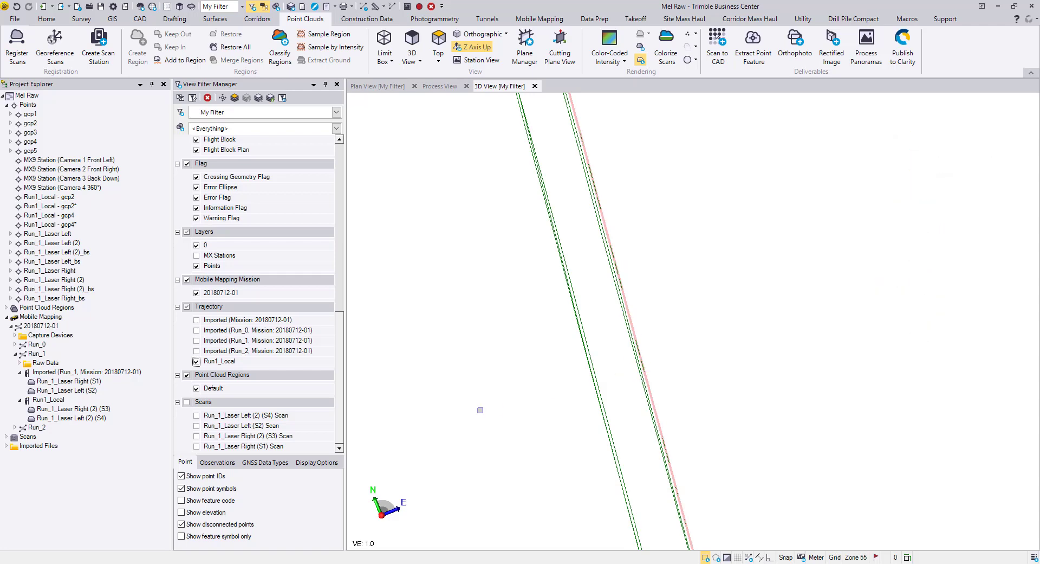
View properties of the imported Run_1 trajectory, then of Run1_Local, confirming it as a local registration result
{"action": "right_click", "coordinate": [87, 372]}
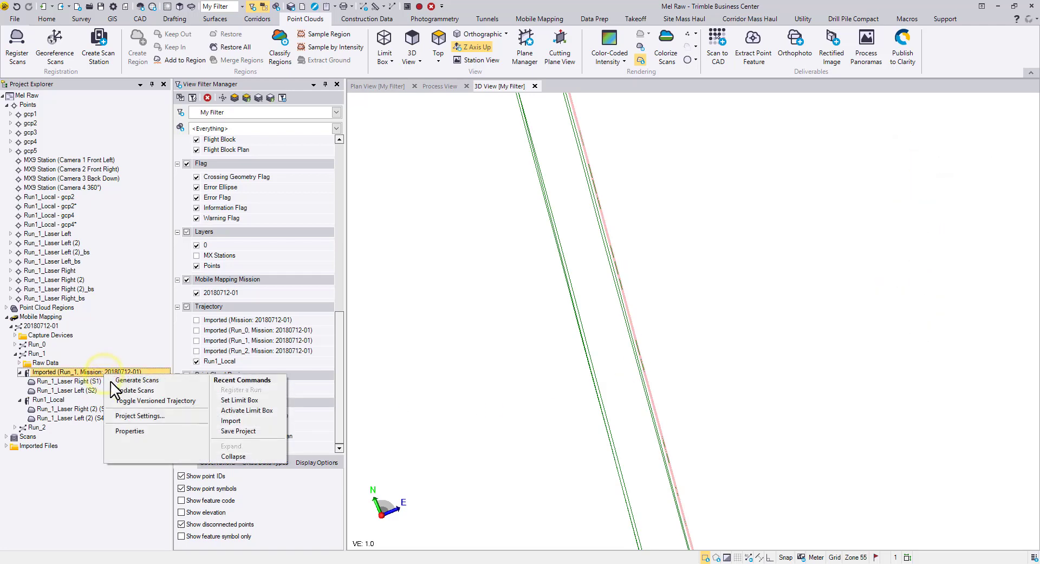
{"action": "left_click", "coordinate": [129, 431]}
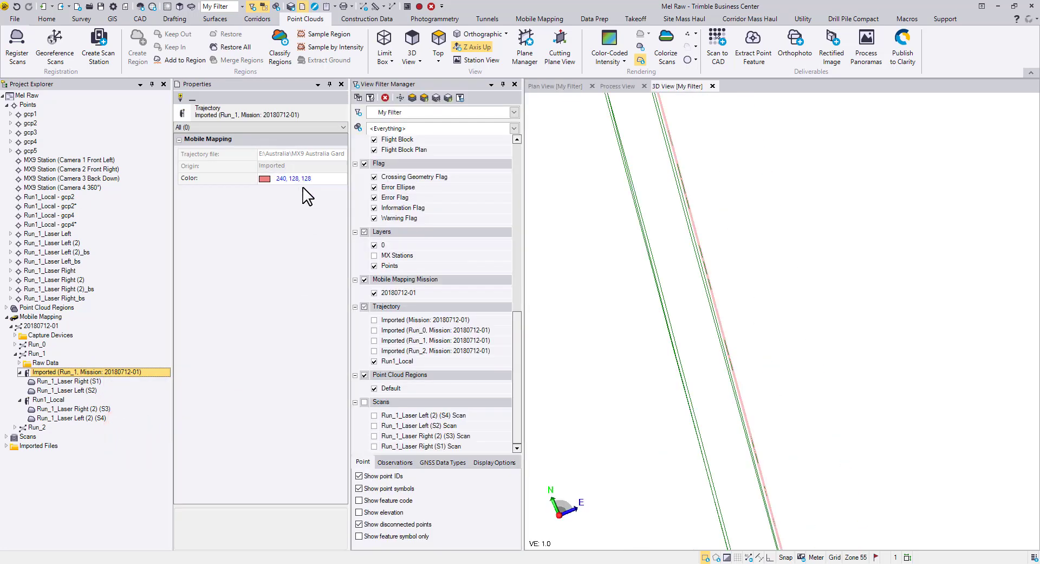
{"action": "left_click", "coordinate": [47, 399]}
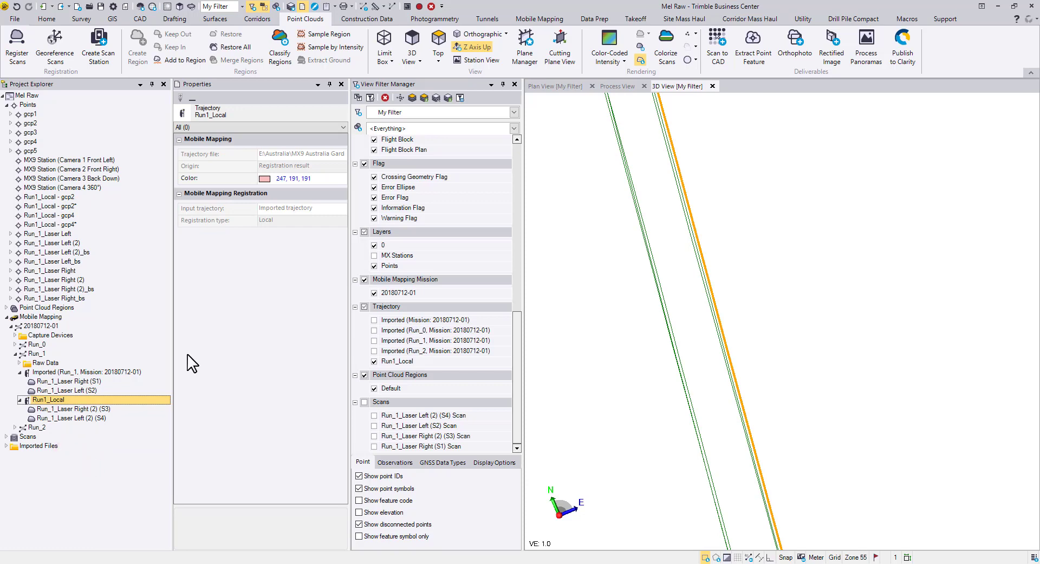
{"action": "mouse_move", "coordinate": [312, 234]}
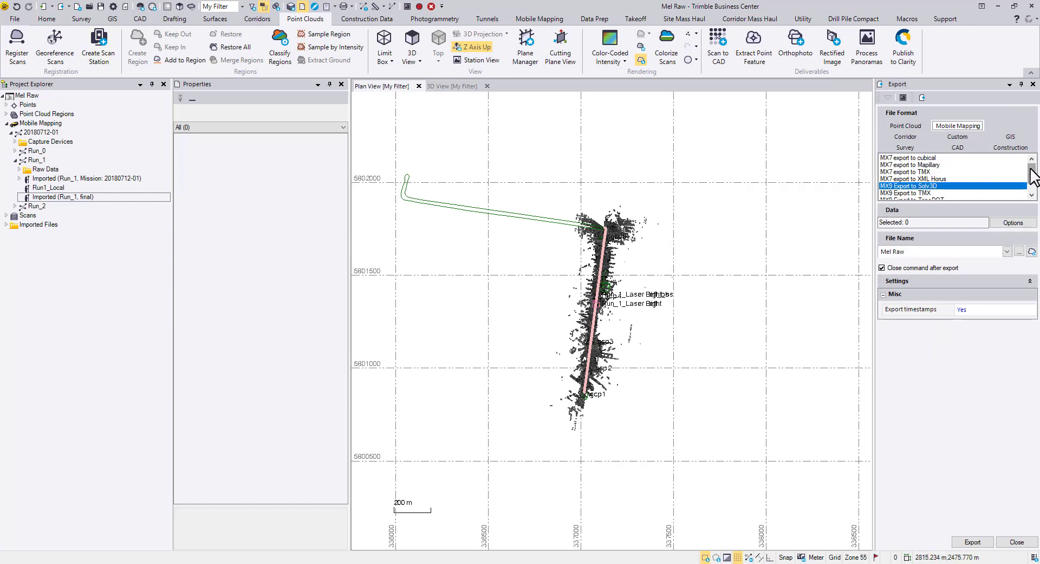
Export the Run1_Local Registration Report (CSV) from the Mobile Mapping export tab
{"action": "scroll", "scroll_direction": "down", "scroll_amount": 3}
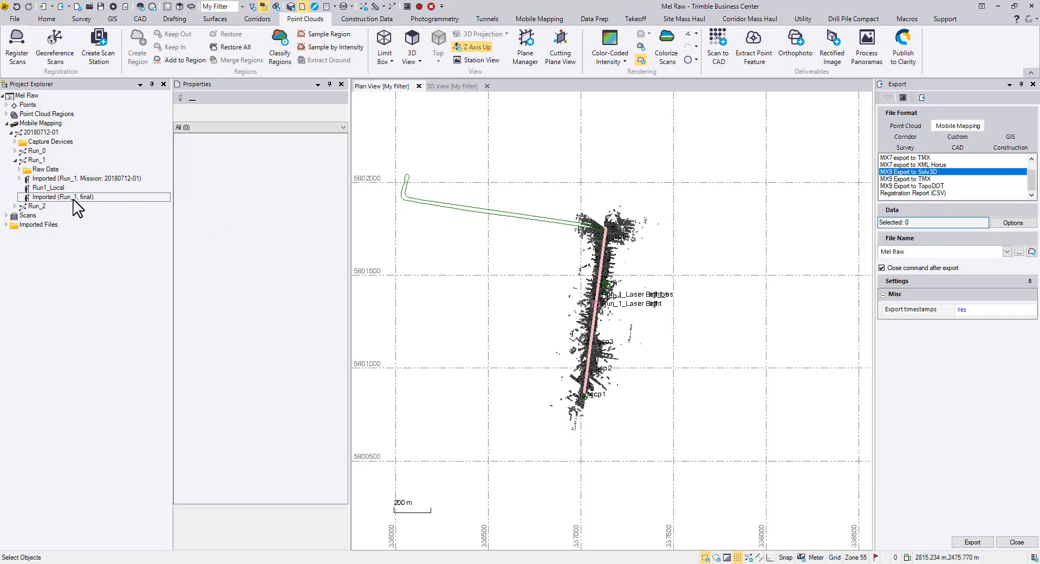
{"action": "left_click", "coordinate": [63, 196]}
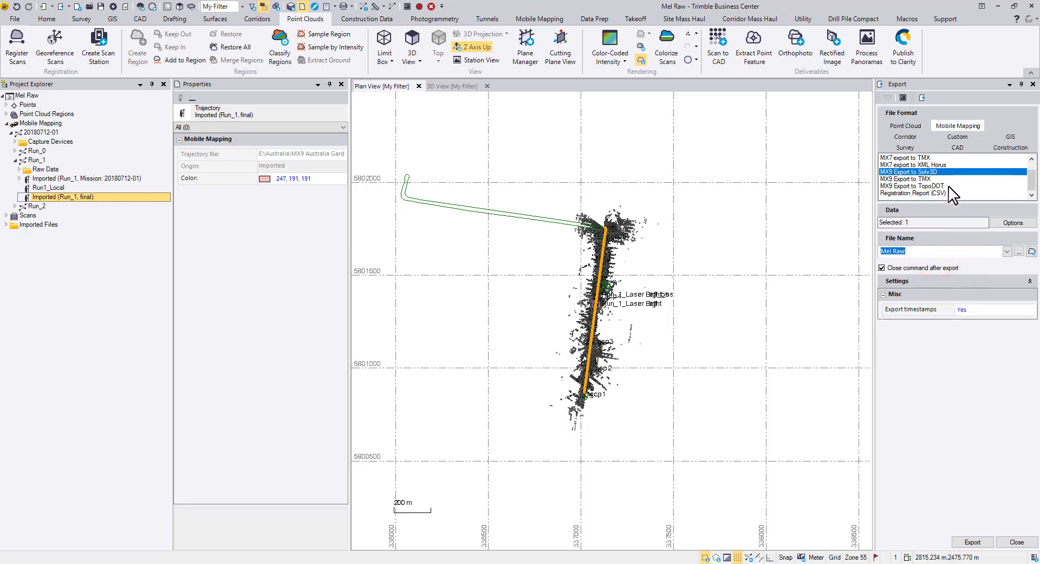
{"action": "left_click", "coordinate": [912, 185]}
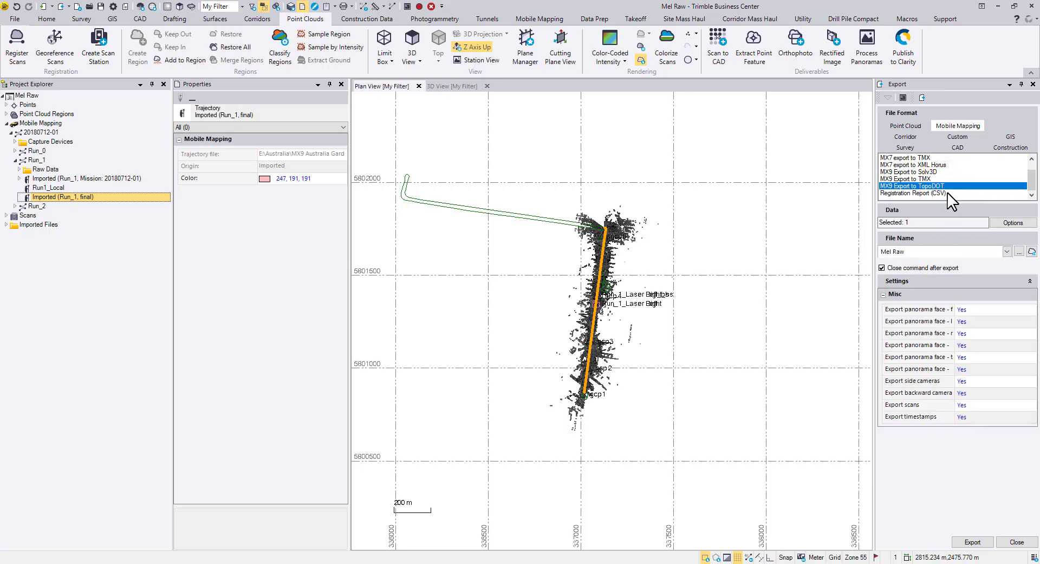
{"action": "left_click", "coordinate": [912, 193]}
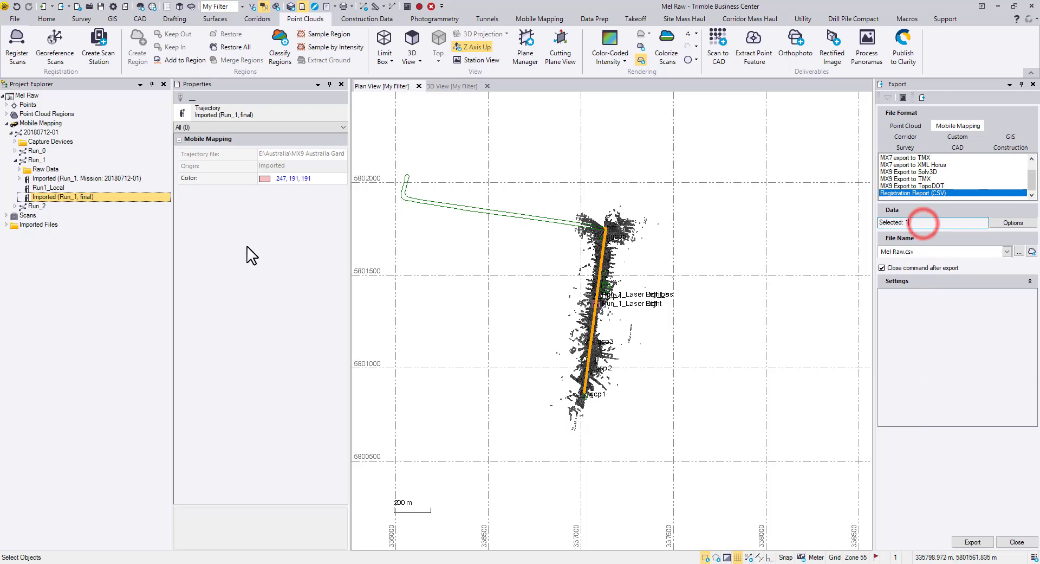
{"action": "left_click", "coordinate": [49, 187]}
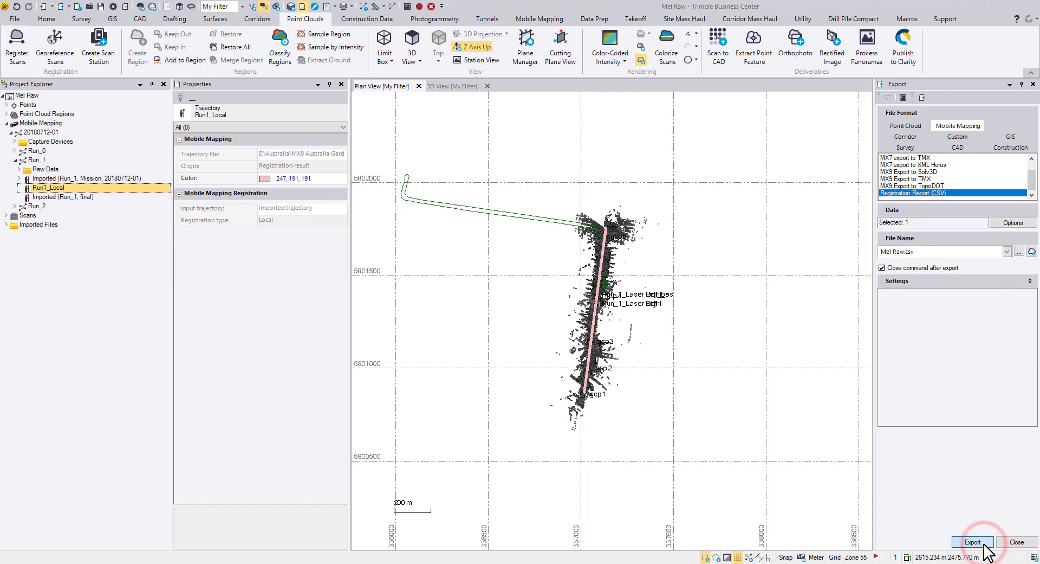
{"action": "left_click", "coordinate": [973, 541]}
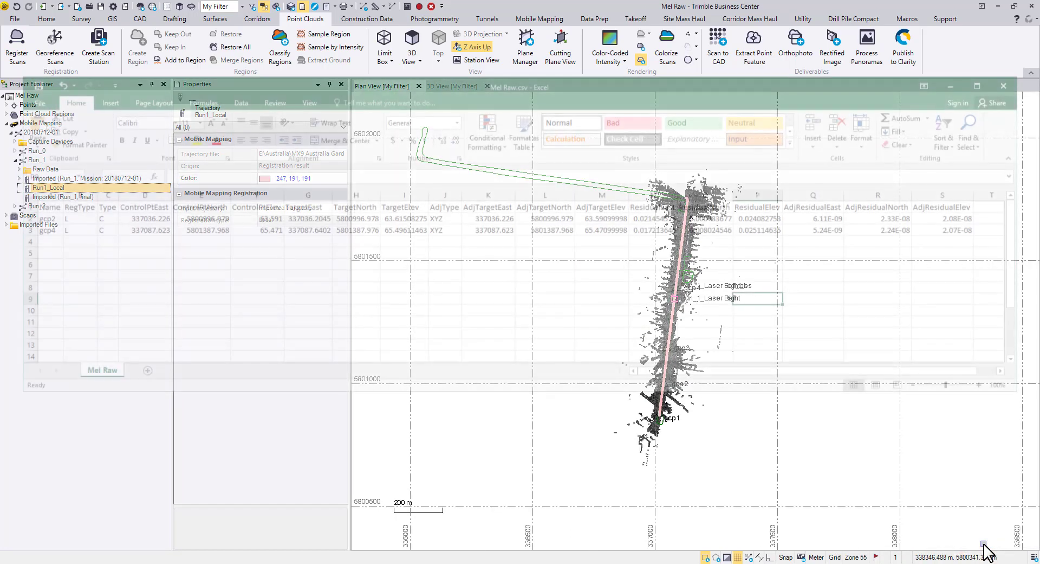